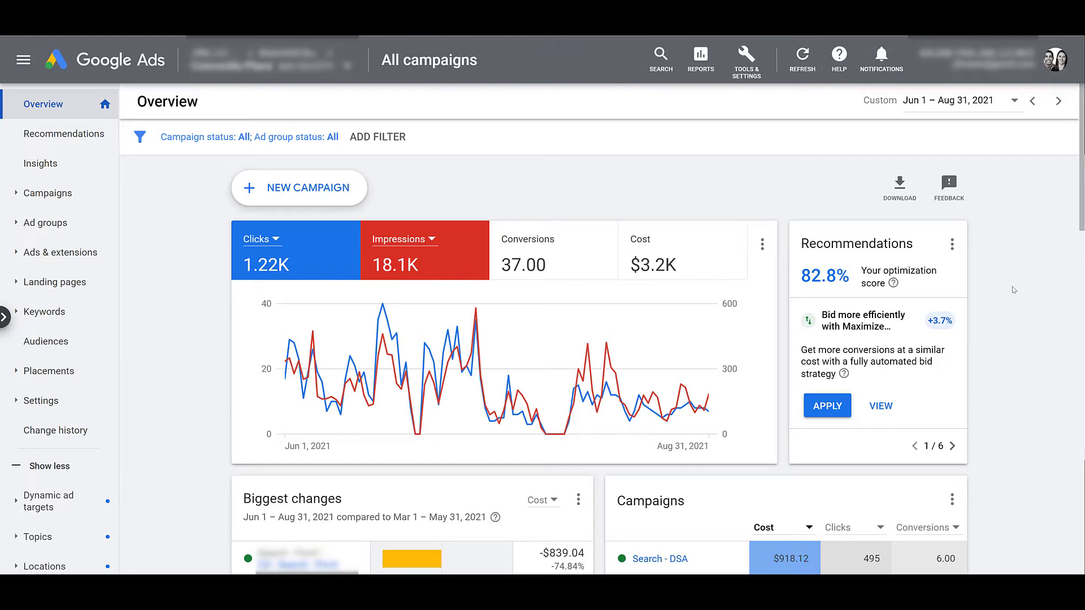
mouse_move(59, 252)
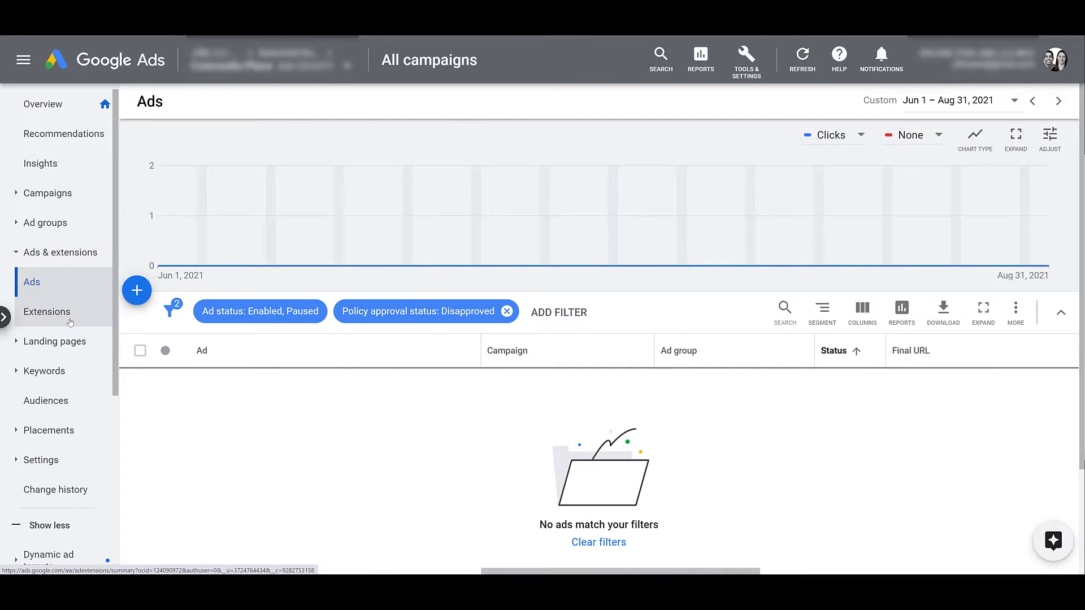
Show the account's Extensions summary with call and location extension results
click(47, 312)
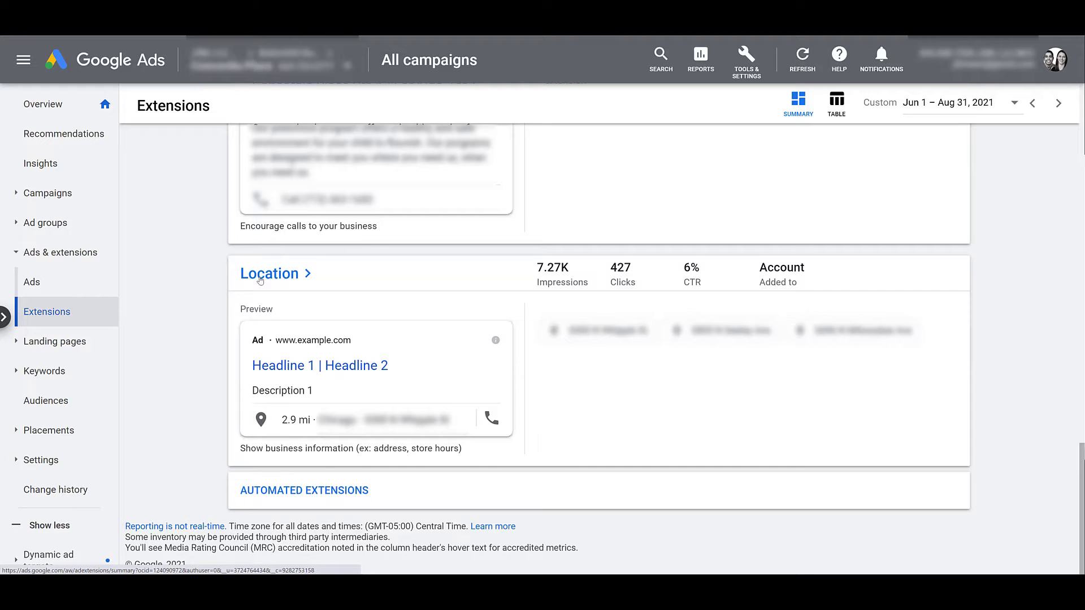
Review the location extension's four approved locations, then bring up the extension types to add
click(269, 274)
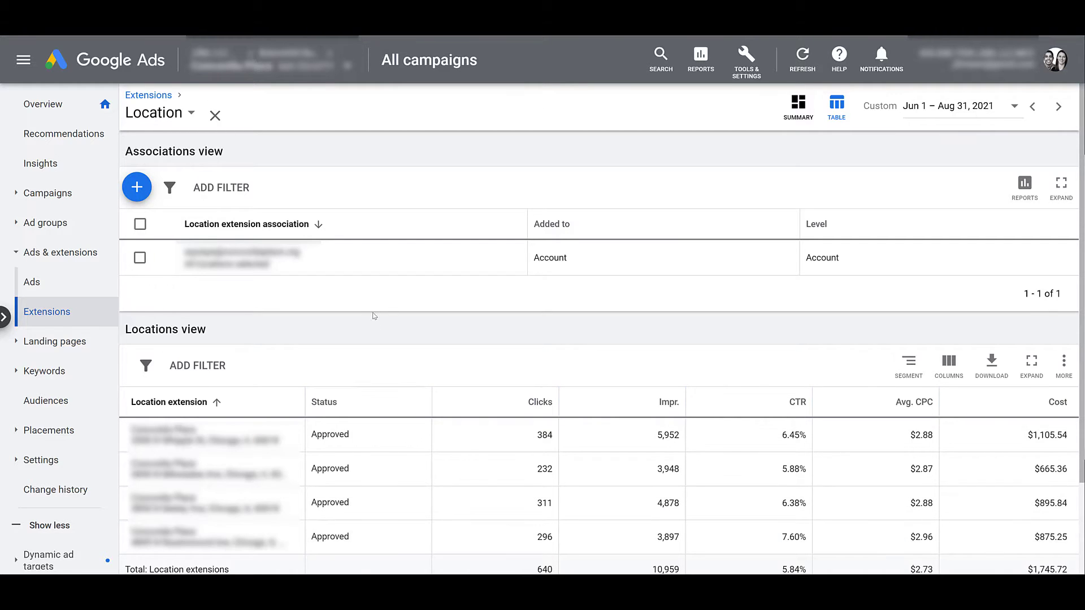
mouse_move(375, 334)
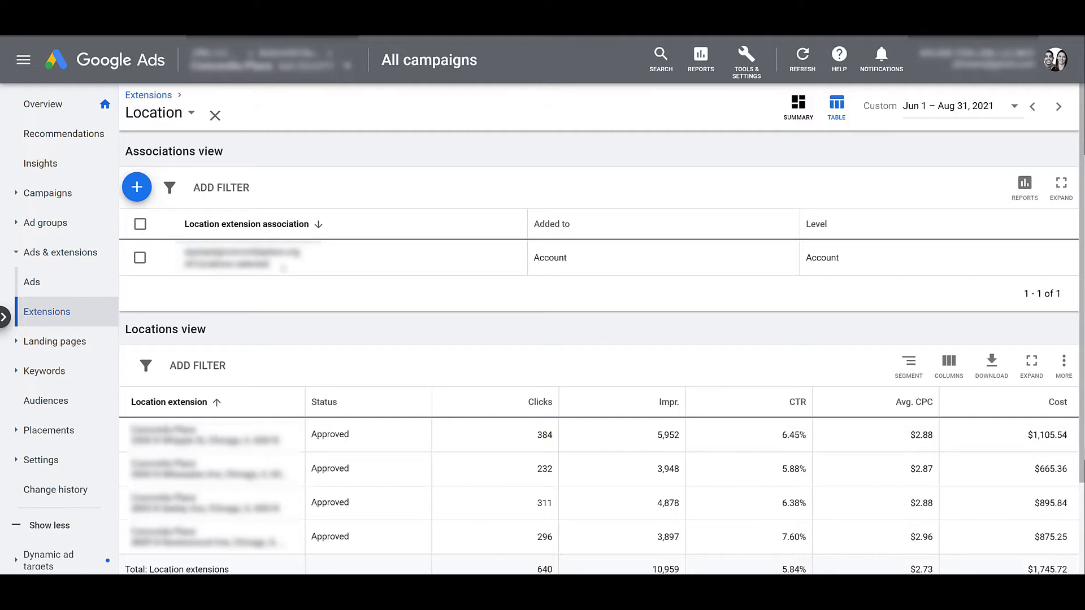
mouse_move(137, 187)
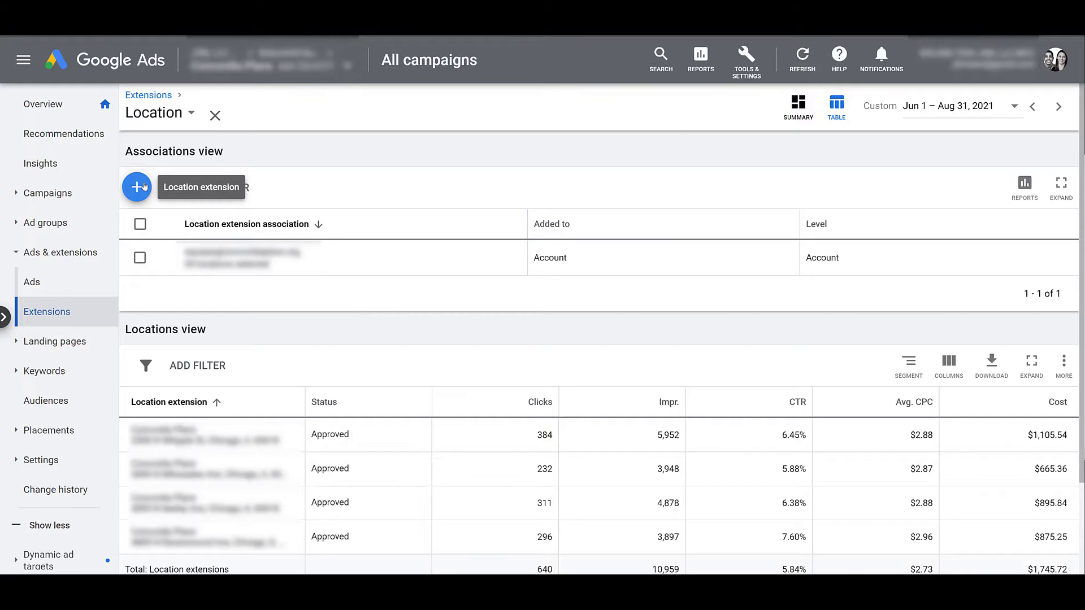
click(137, 186)
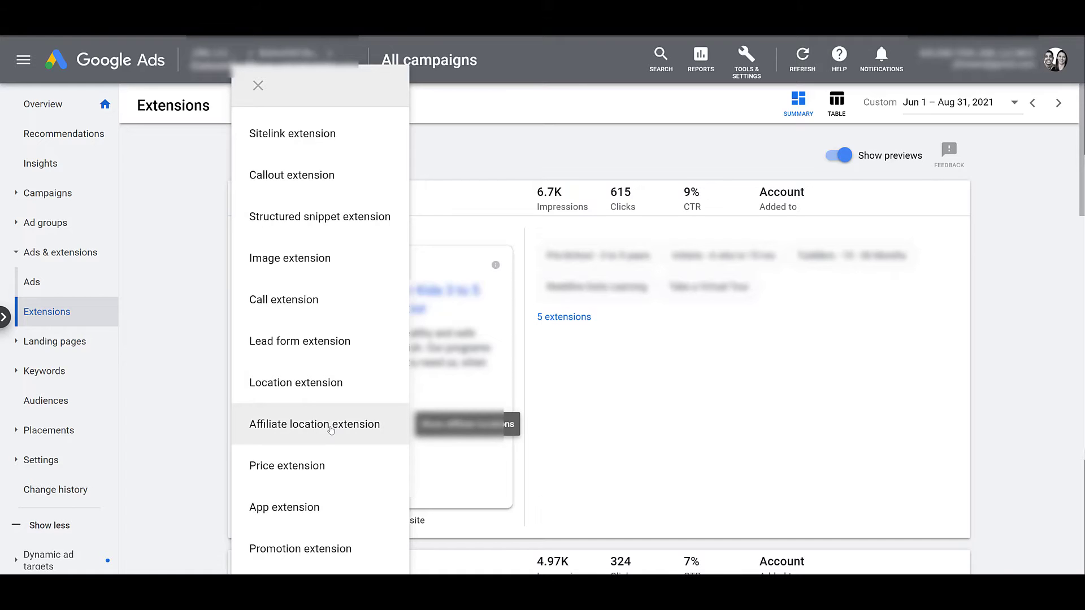
Browse general retailer chains for an affiliate location extension and cancel without choosing any
click(313, 424)
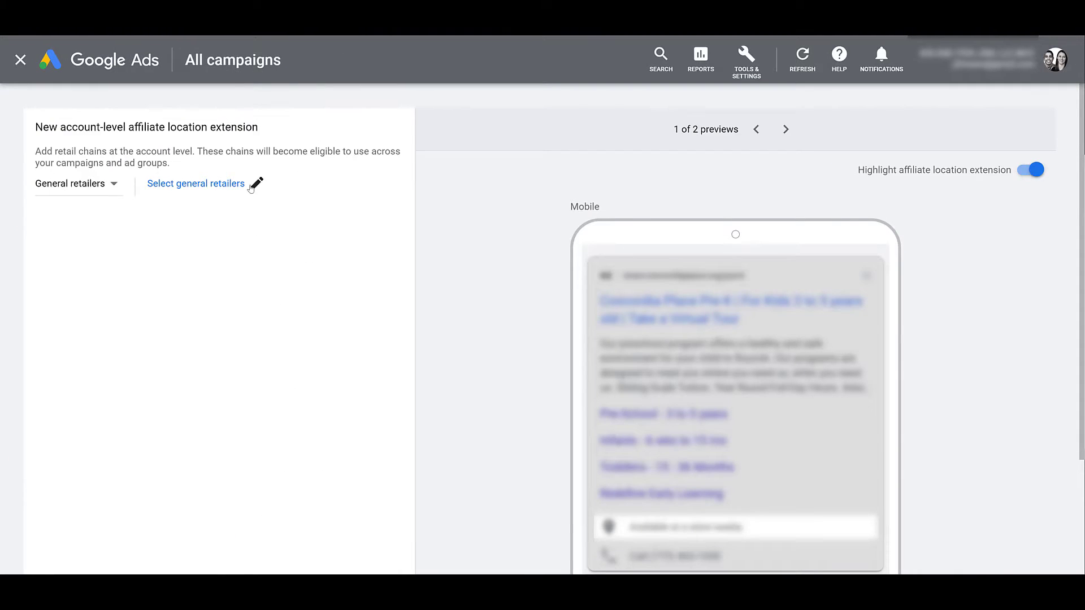
click(196, 183)
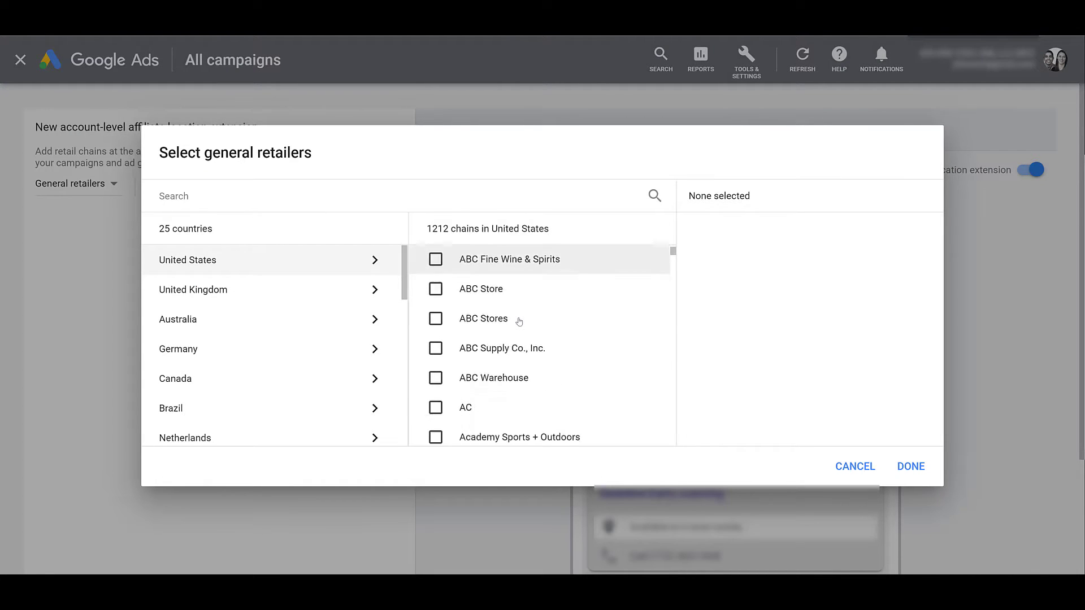
scroll(down, 3)
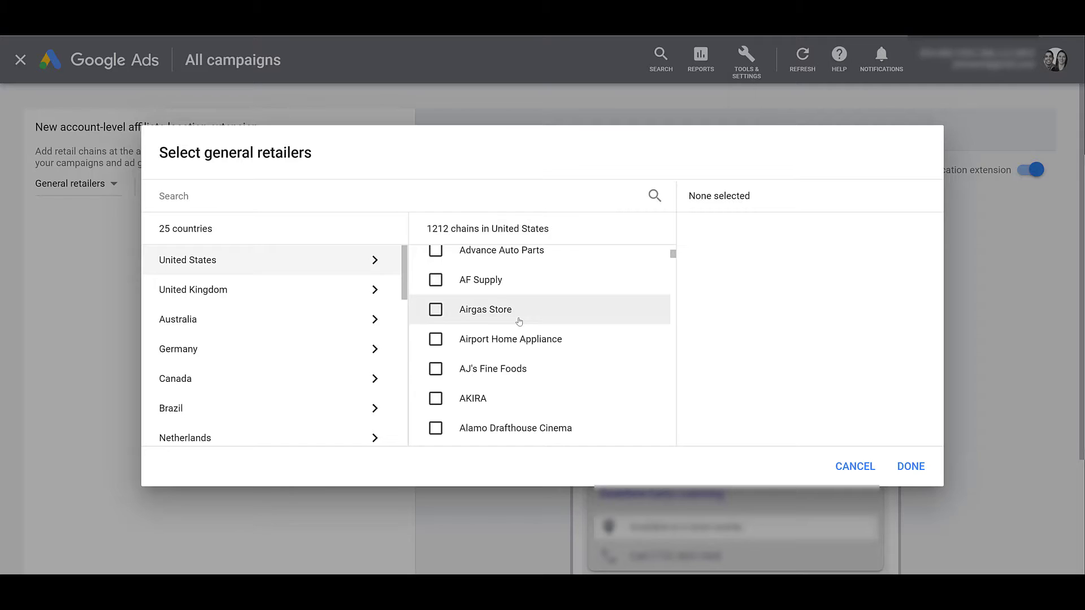
scroll(down, 3)
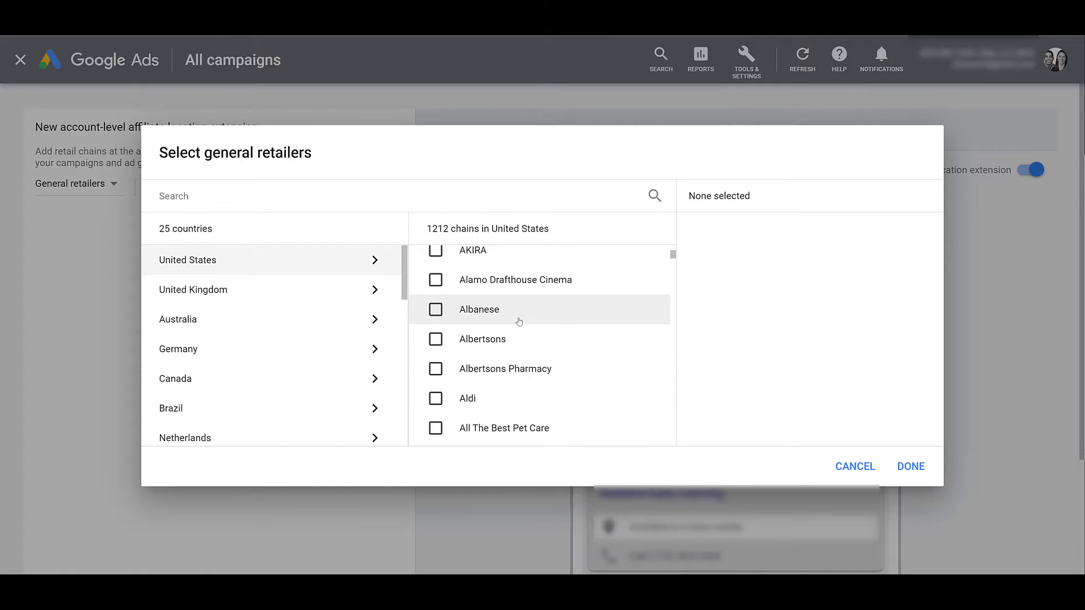
mouse_move(782, 397)
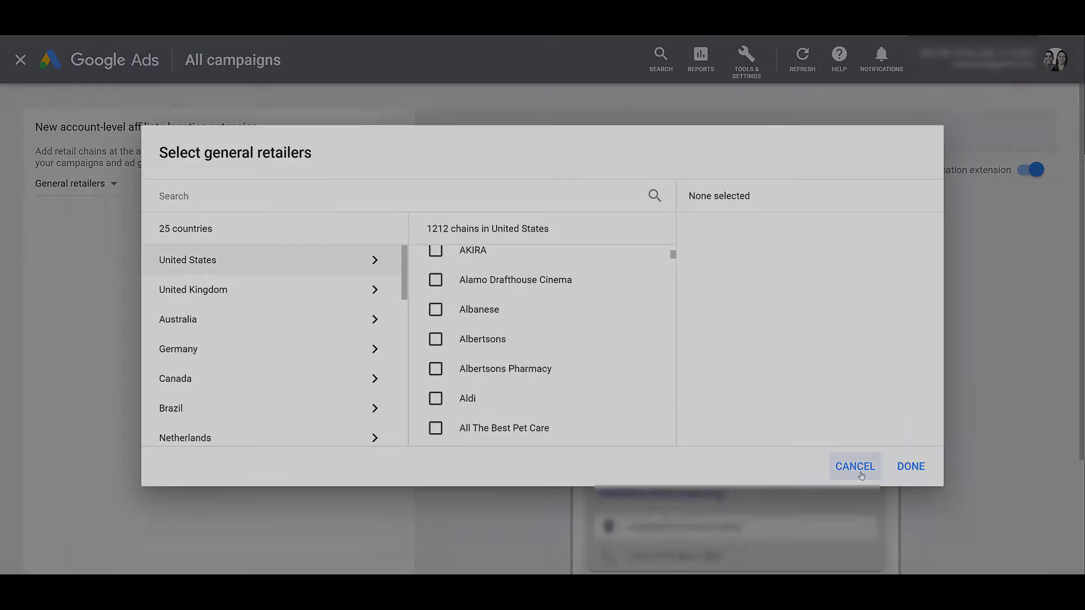
click(854, 466)
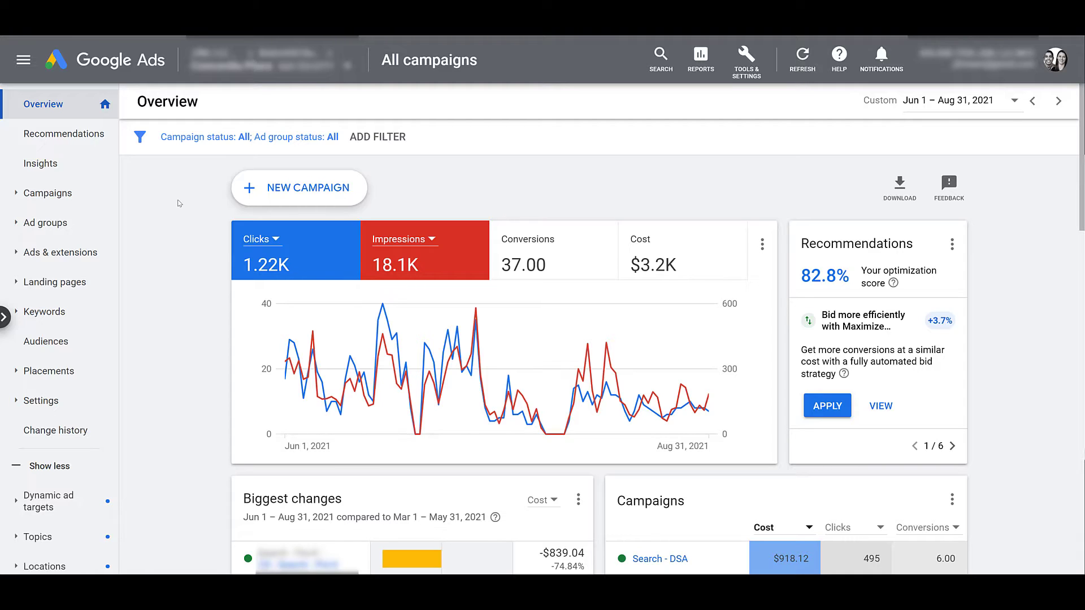
mouse_move(150, 260)
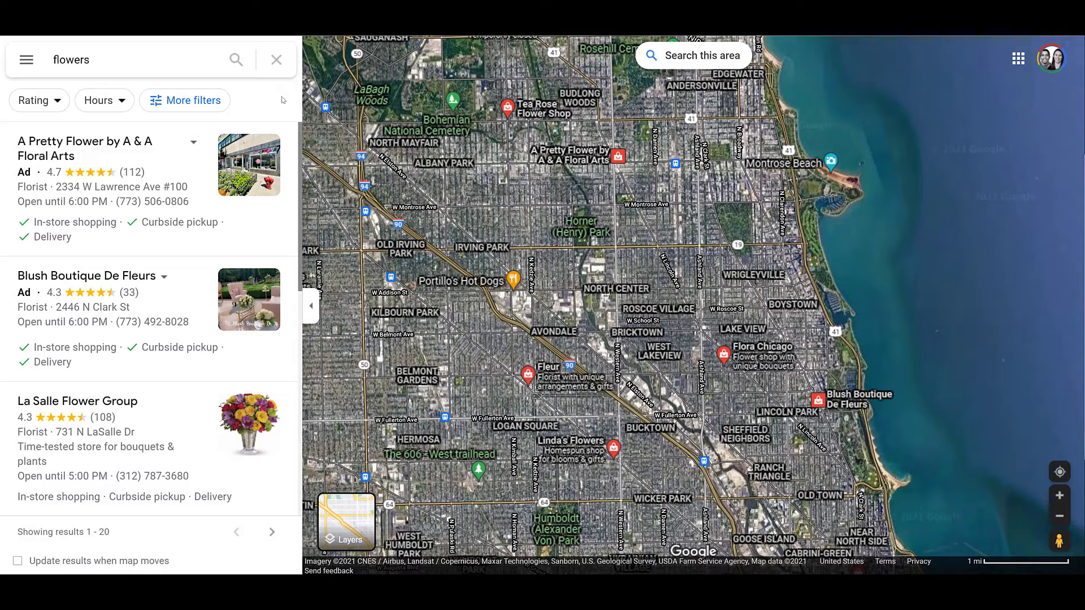
mouse_move(264, 103)
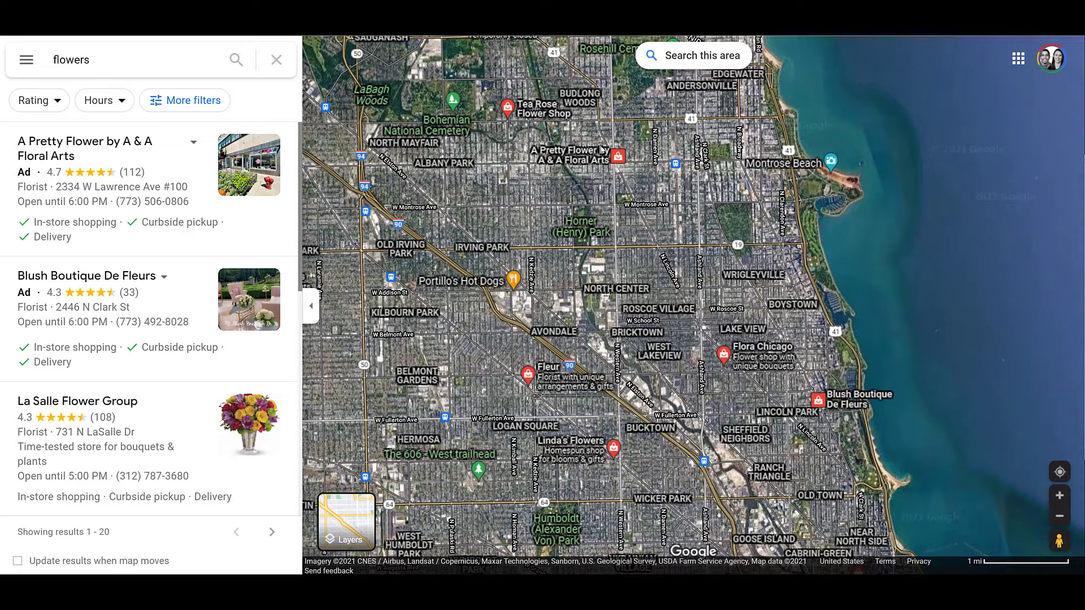
Preview the A Pretty Flower ad pin, then show the Blush Boutique De Fleurs listing
click(609, 155)
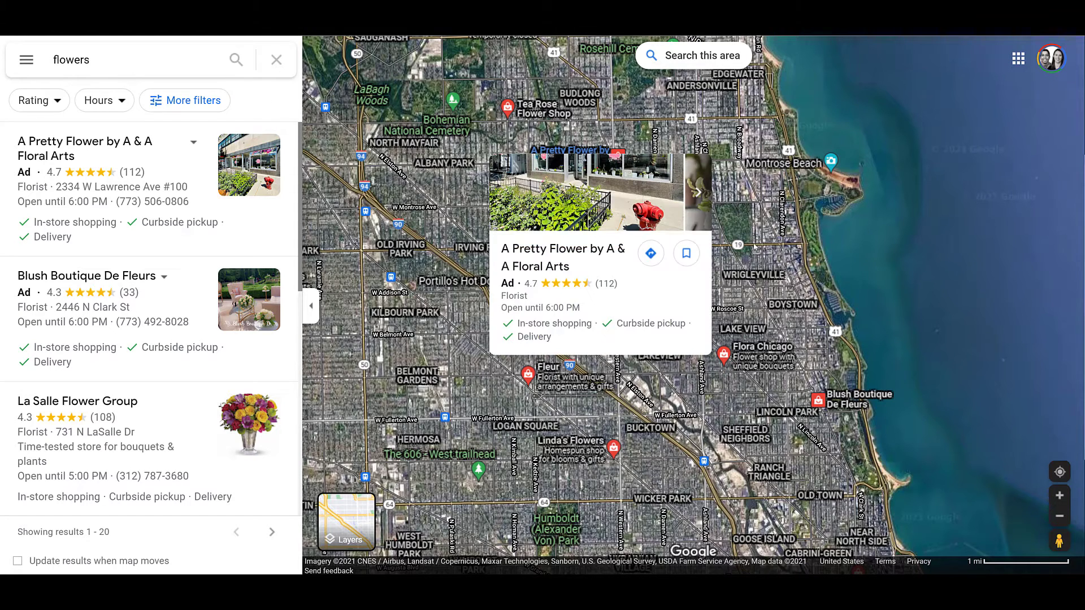
click(819, 400)
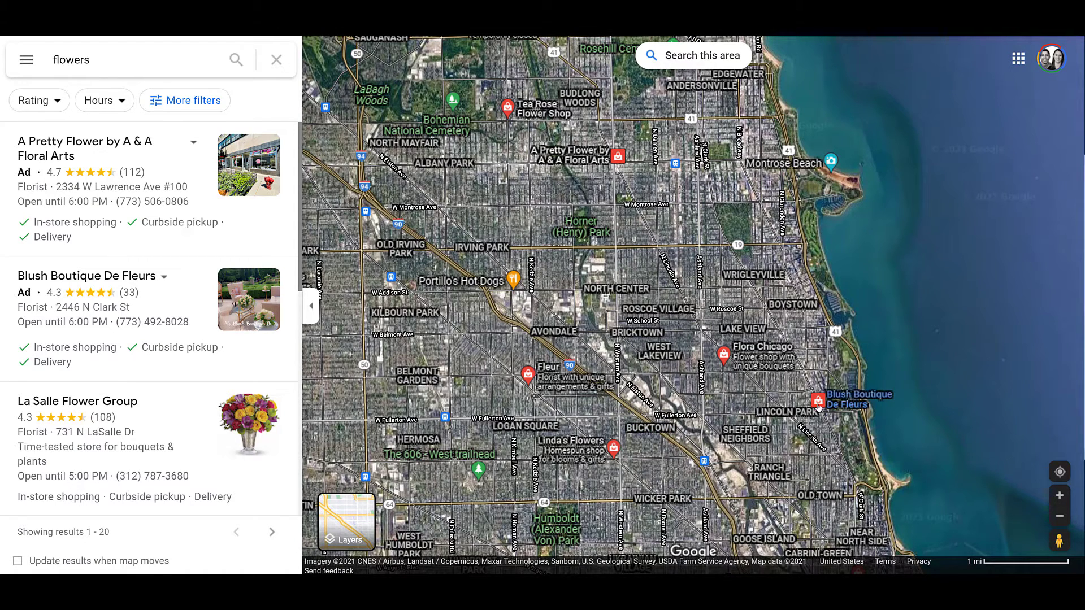
click(819, 400)
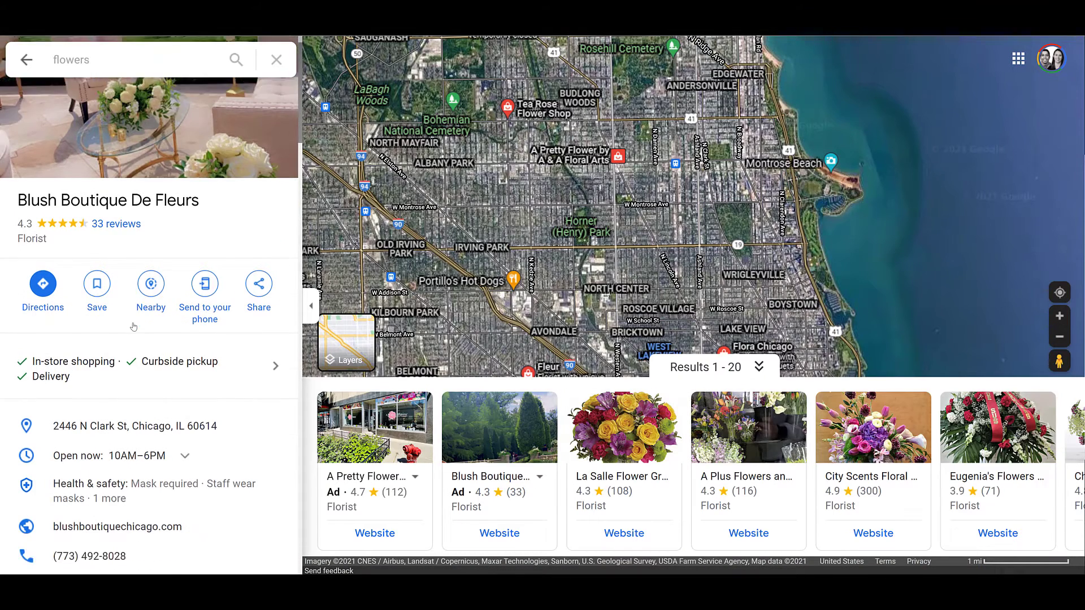
scroll(down, 3)
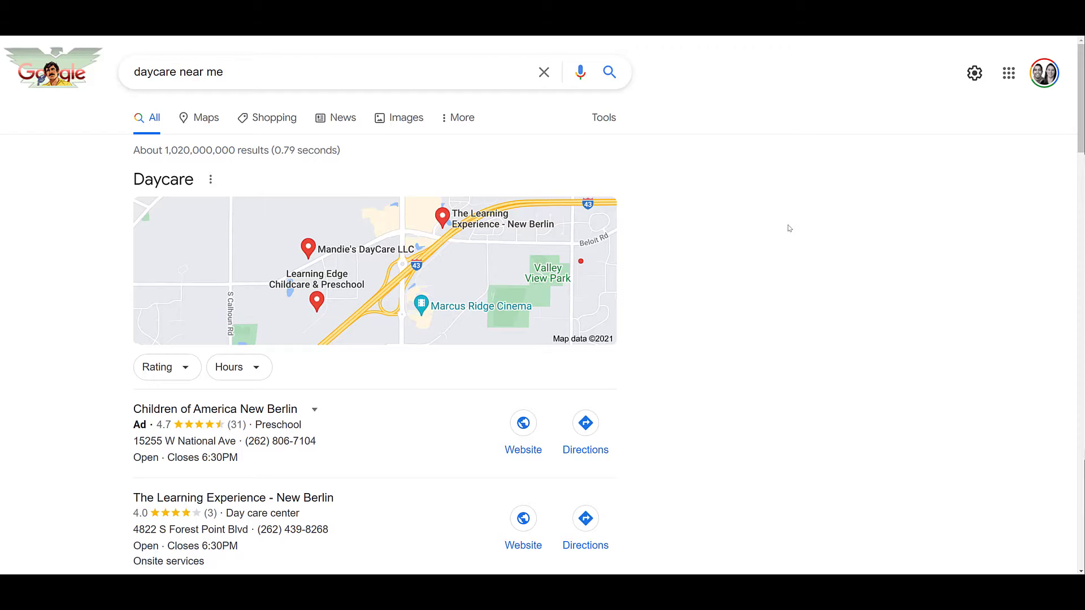
mouse_move(102, 264)
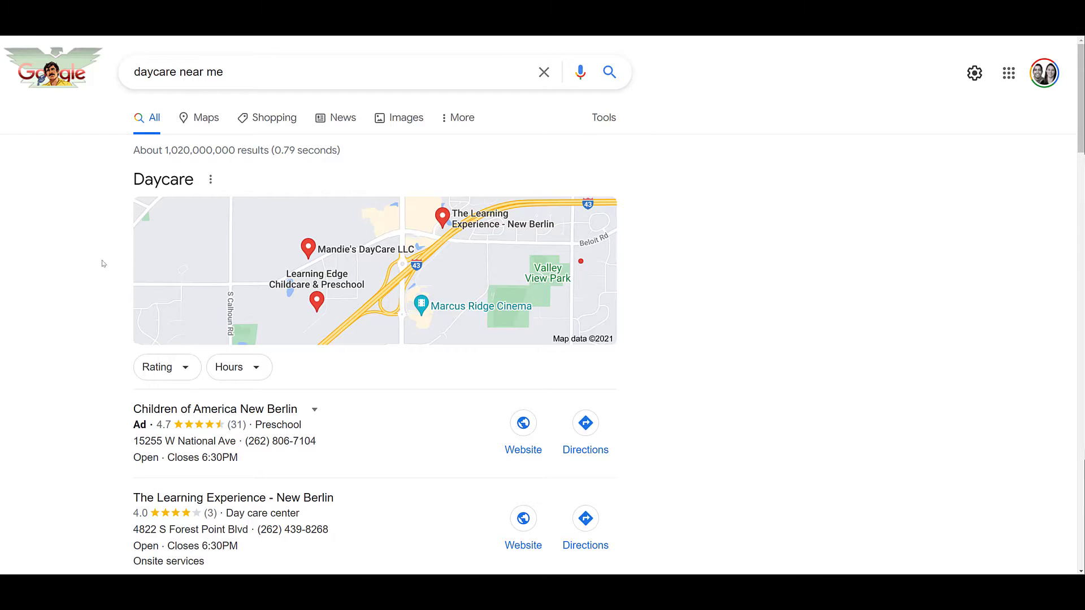
Review the local 'daycare near me' results with the ad-labelled preschool at the top
click(214, 409)
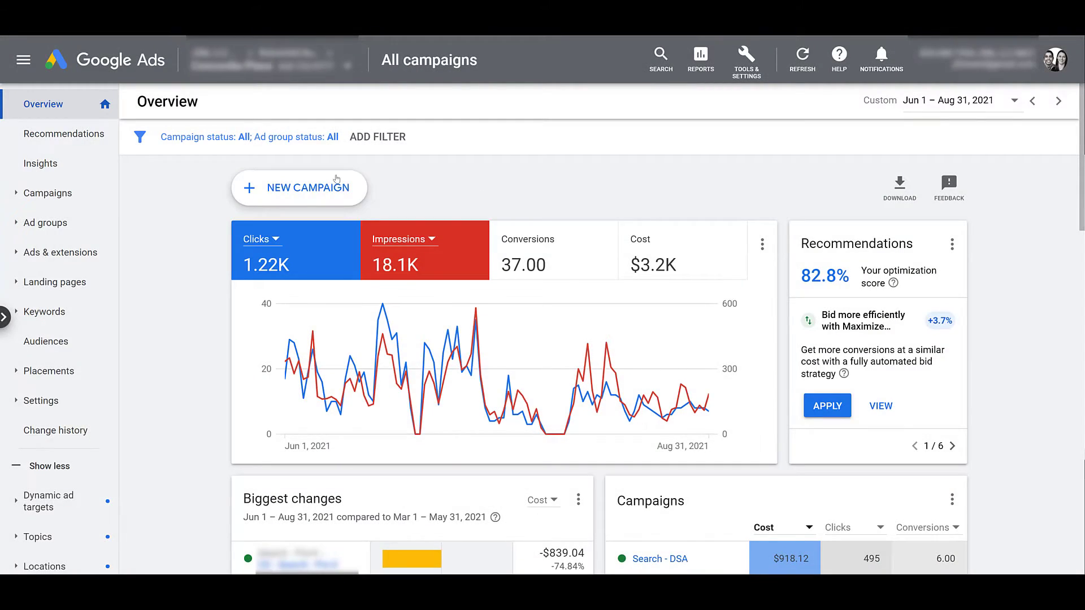
Start a new campaign from the Overview page to reach the goal choices
click(299, 187)
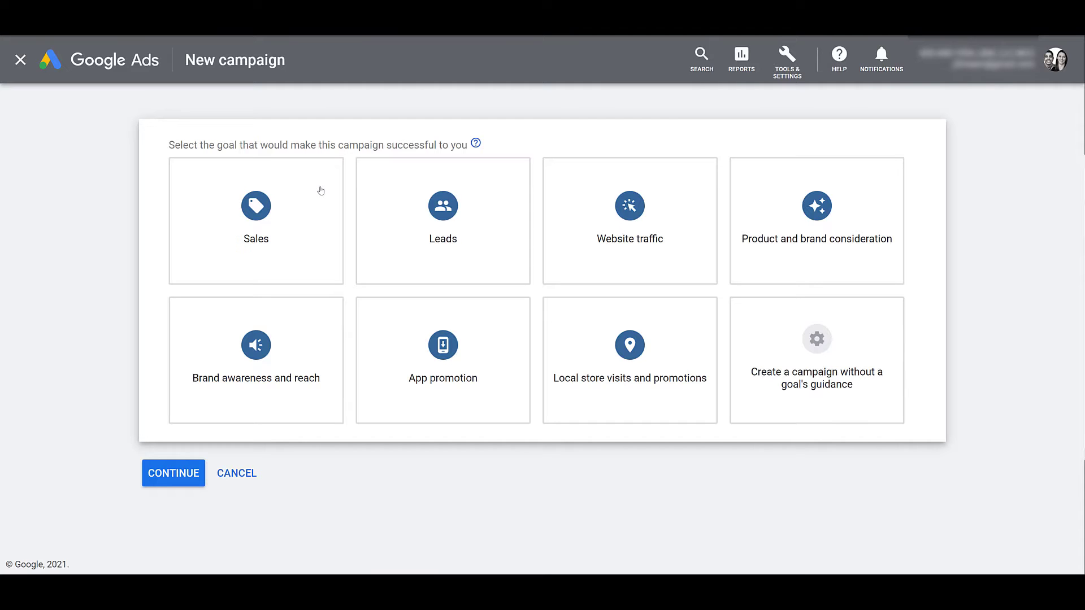
mouse_move(420, 211)
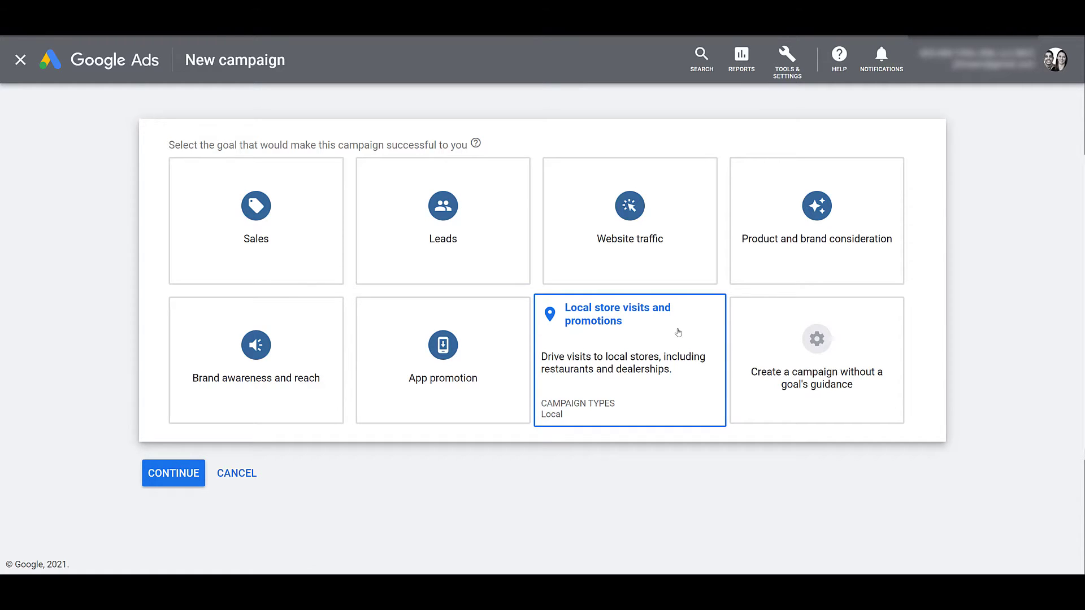
Confirm the local store visits goal and switch location targeting to specific location groups
click(173, 474)
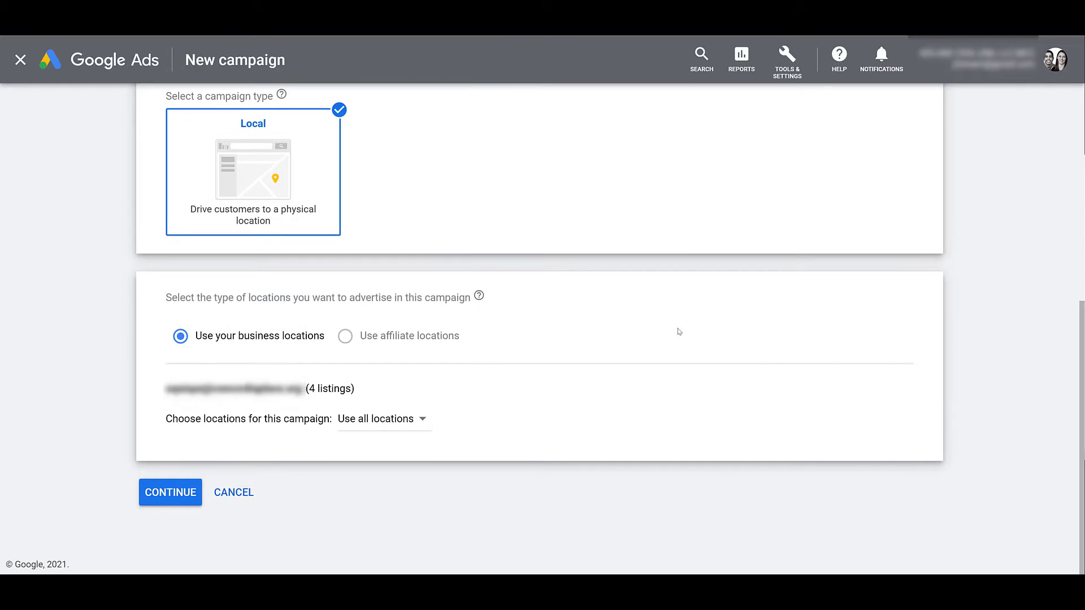
mouse_move(708, 477)
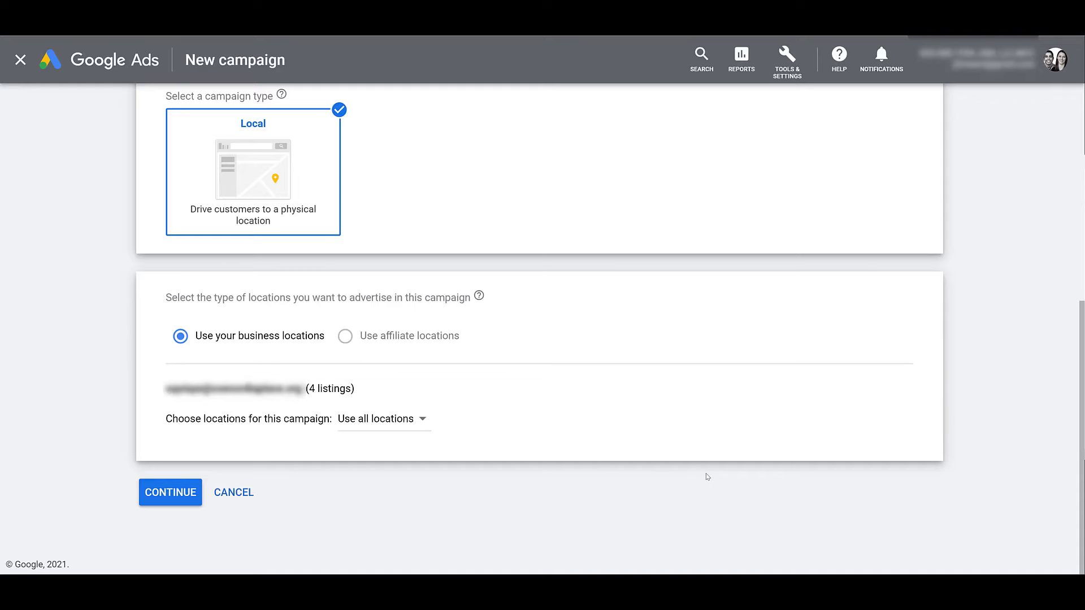
mouse_move(682, 476)
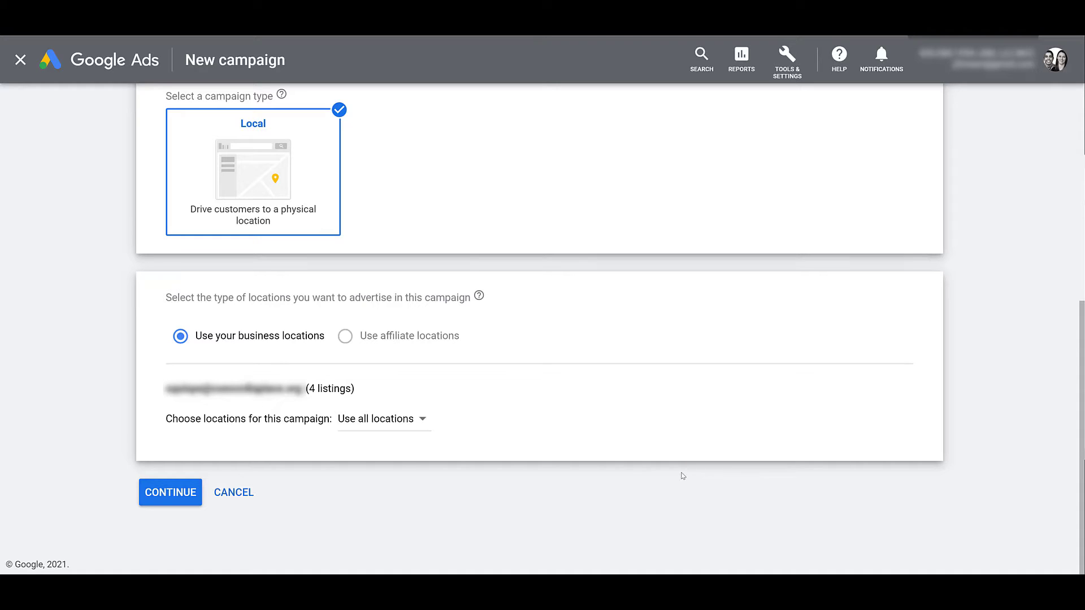
mouse_move(670, 478)
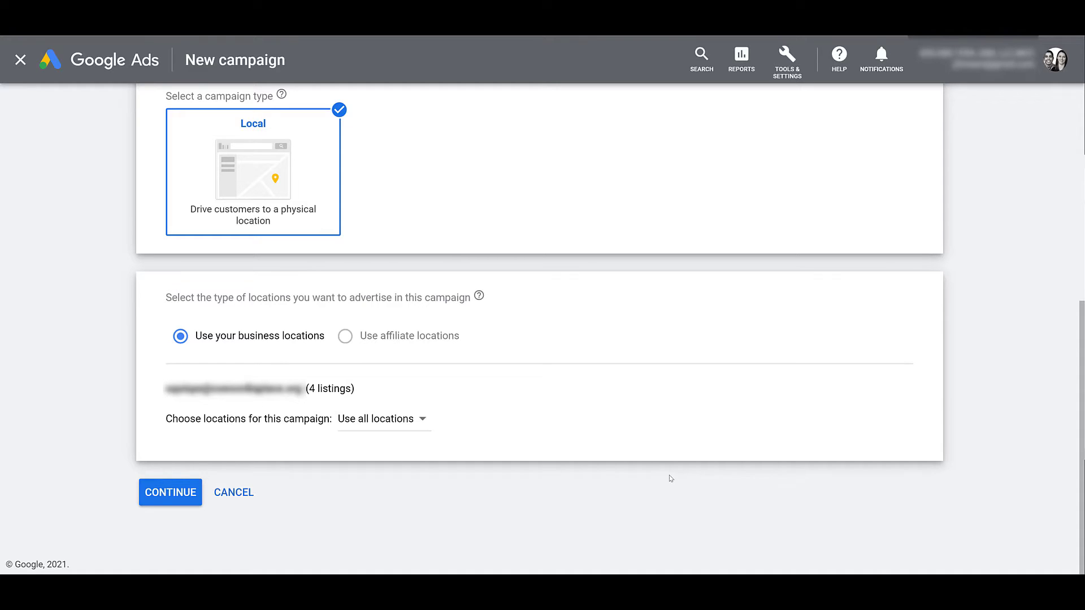
mouse_move(419, 428)
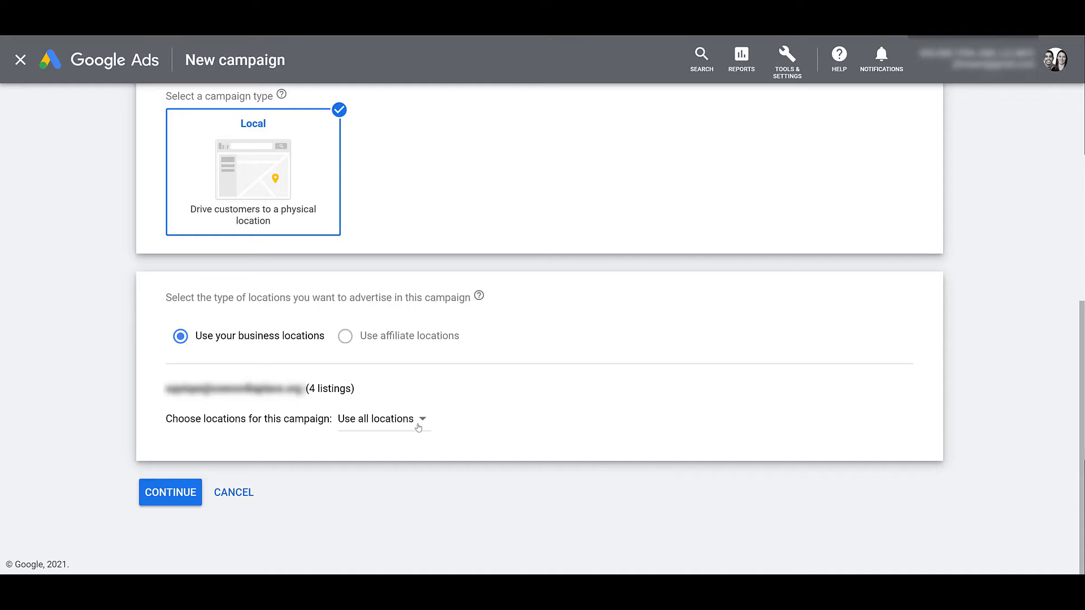
click(381, 419)
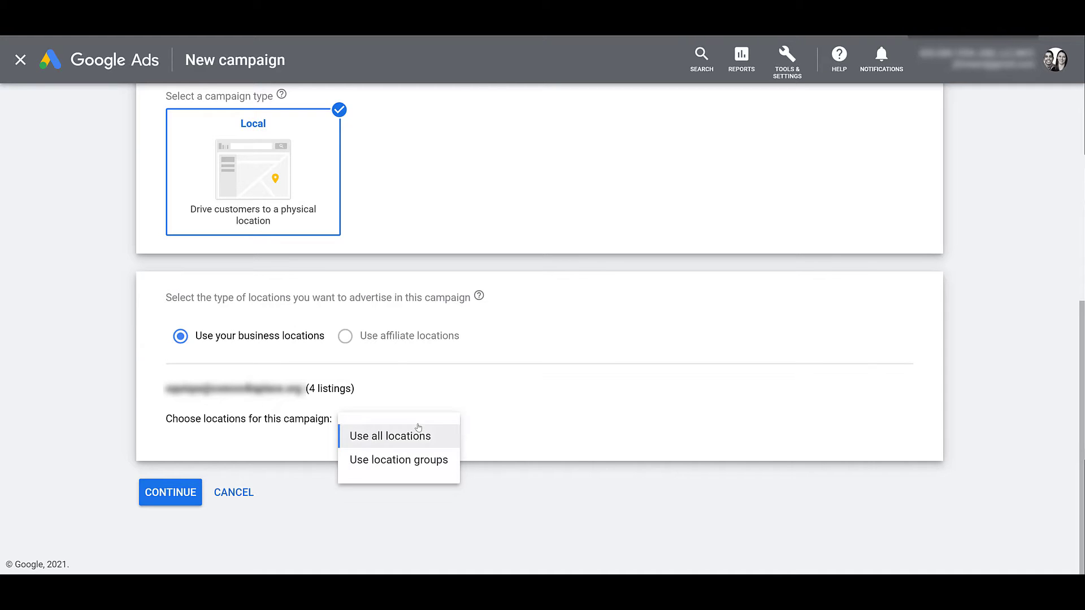
mouse_move(398, 460)
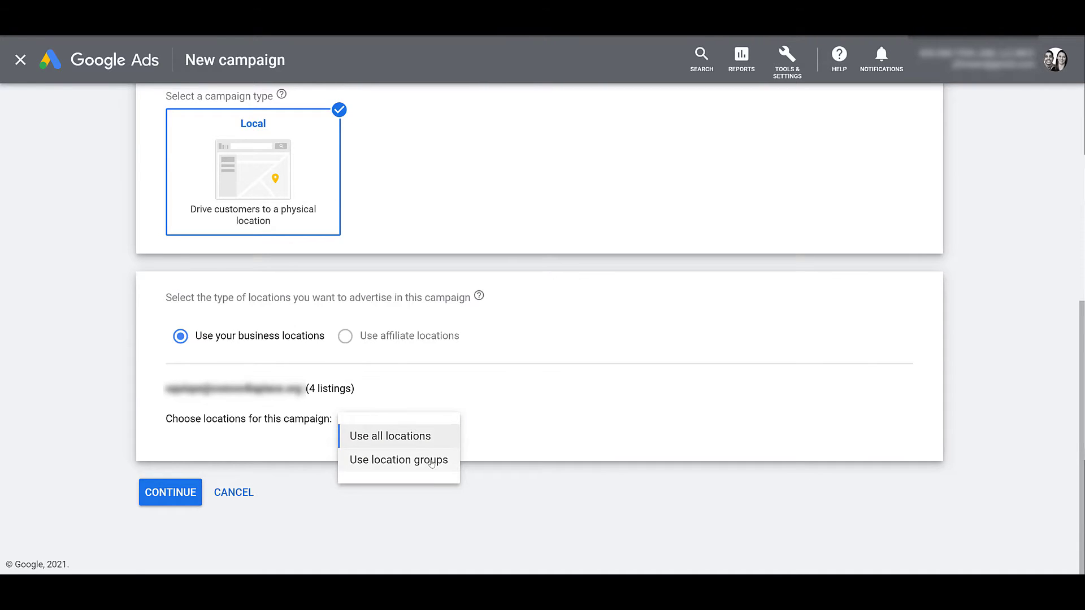
click(399, 460)
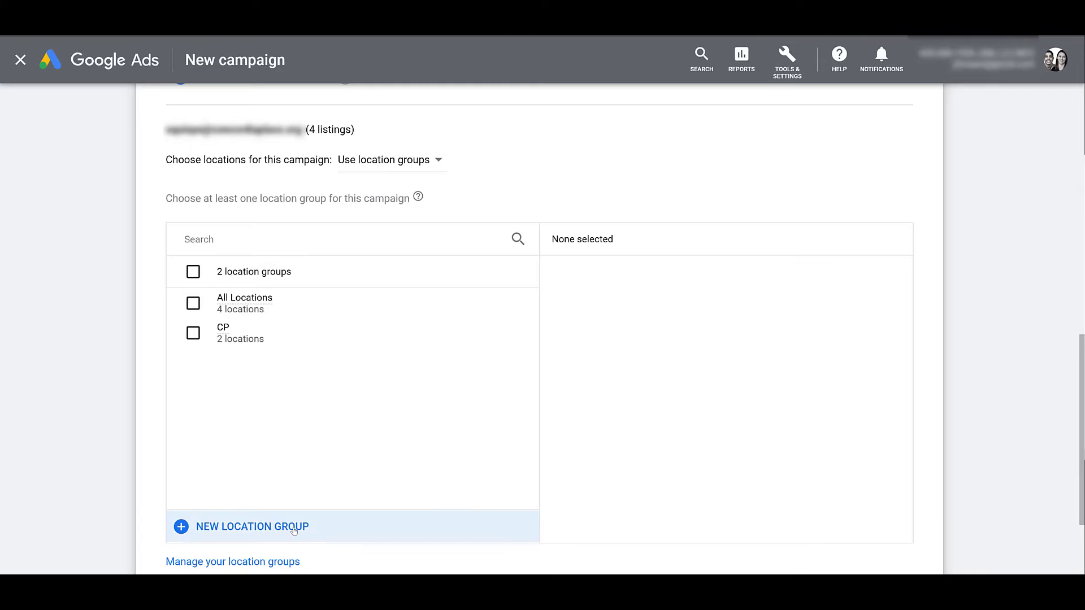
mouse_move(300, 443)
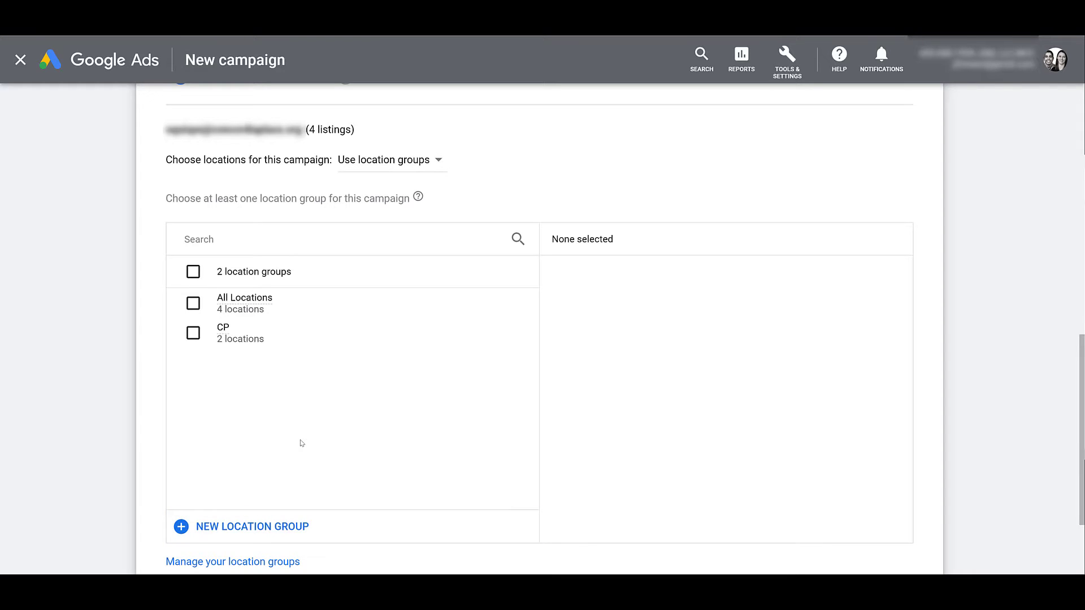
mouse_move(212, 303)
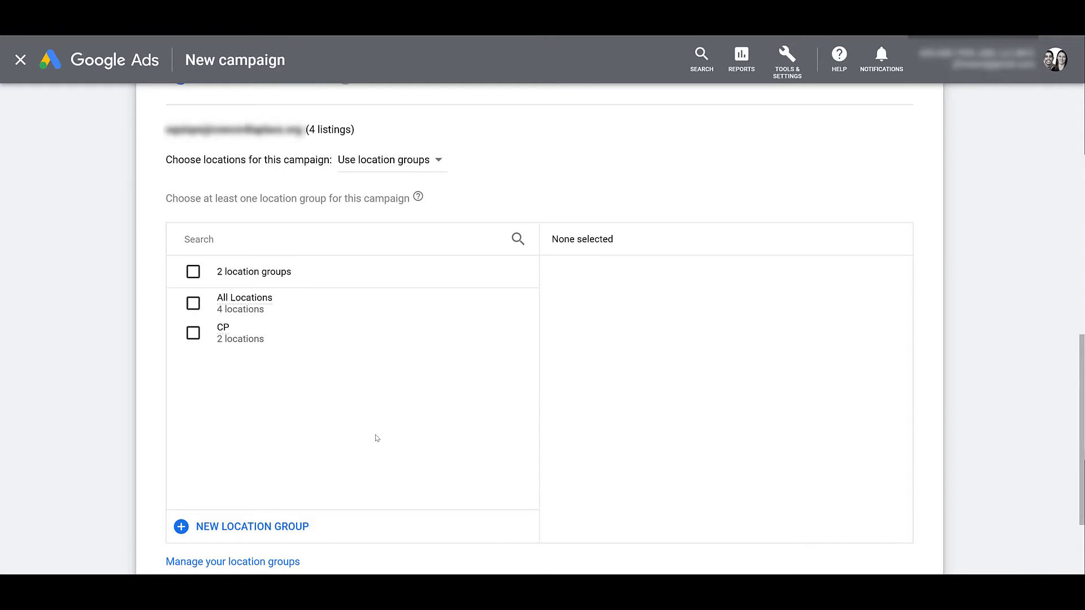
mouse_move(409, 242)
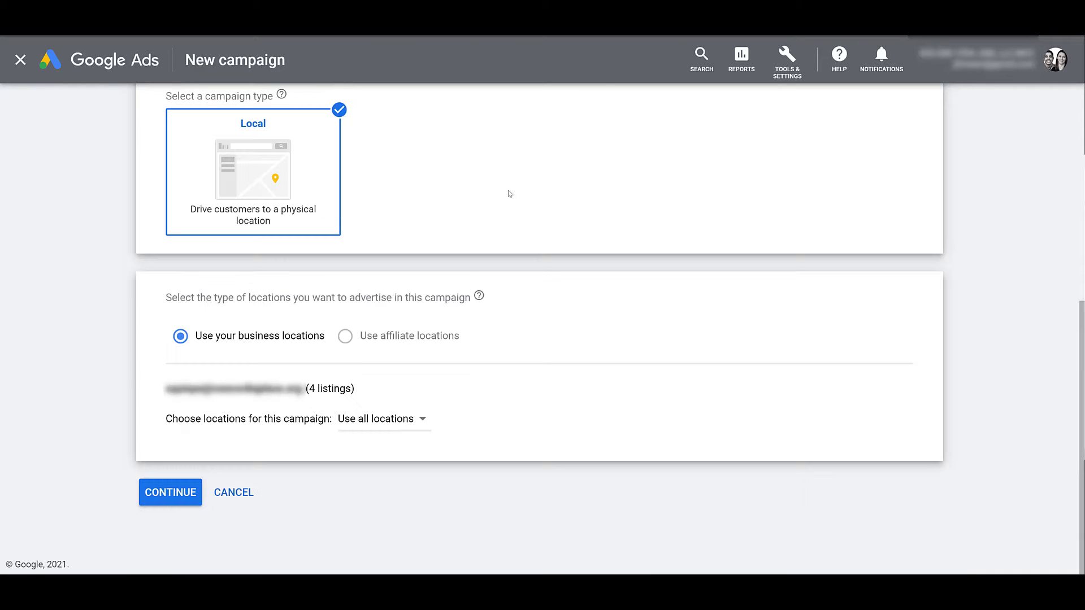
Continue to campaign settings and begin entering the average daily budget
click(171, 491)
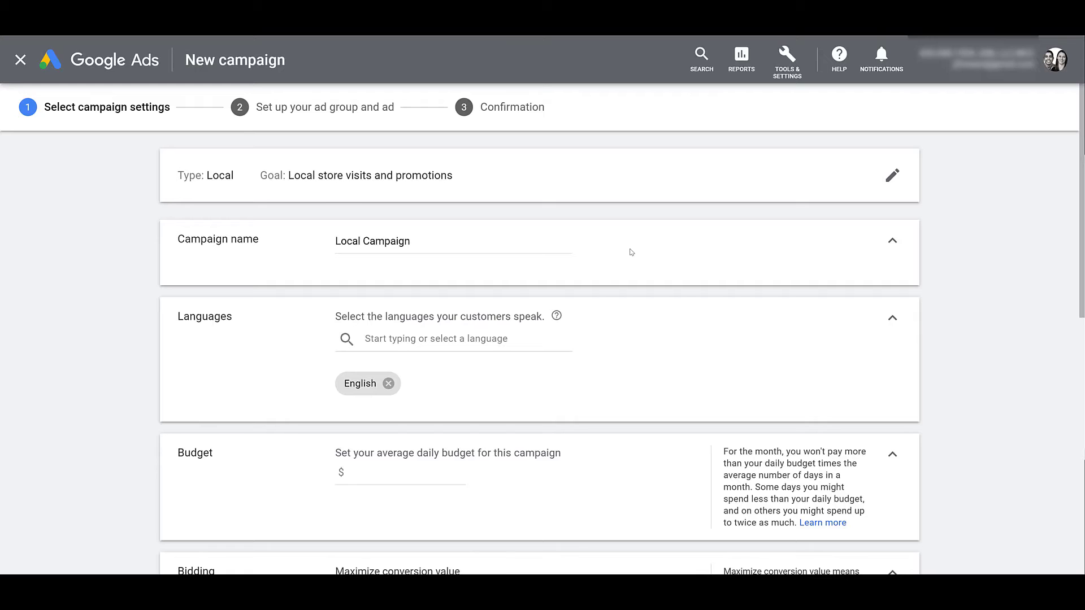
scroll(down, 3)
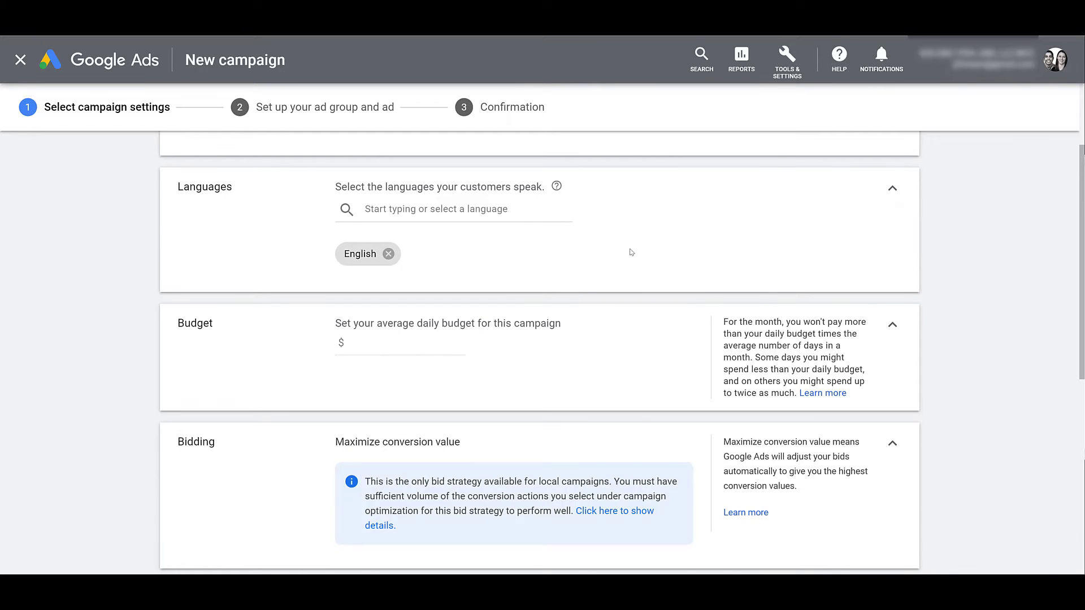
click(399, 344)
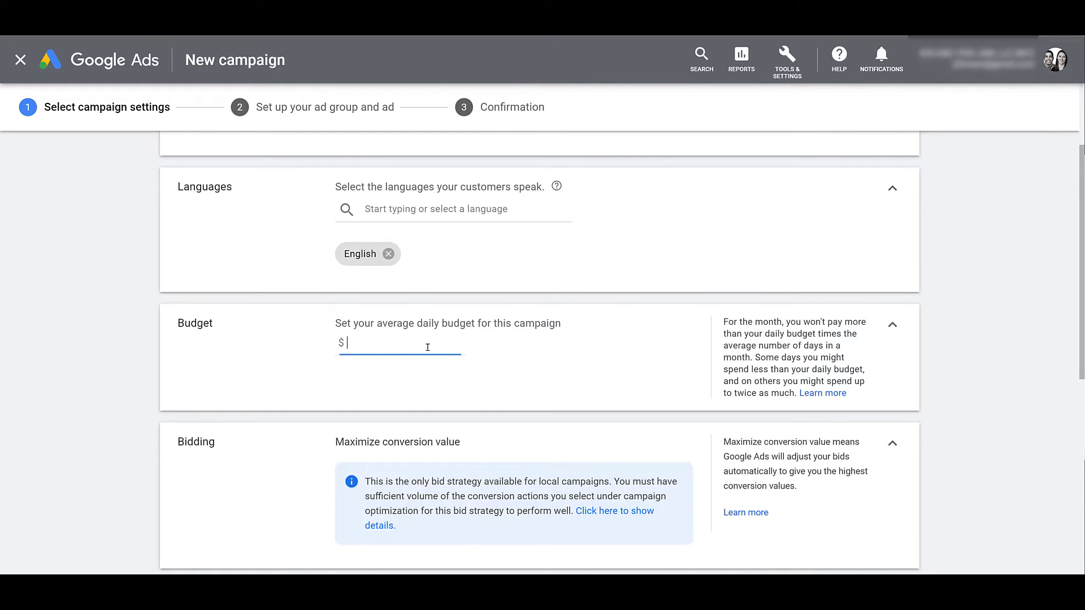
scroll(down, 3)
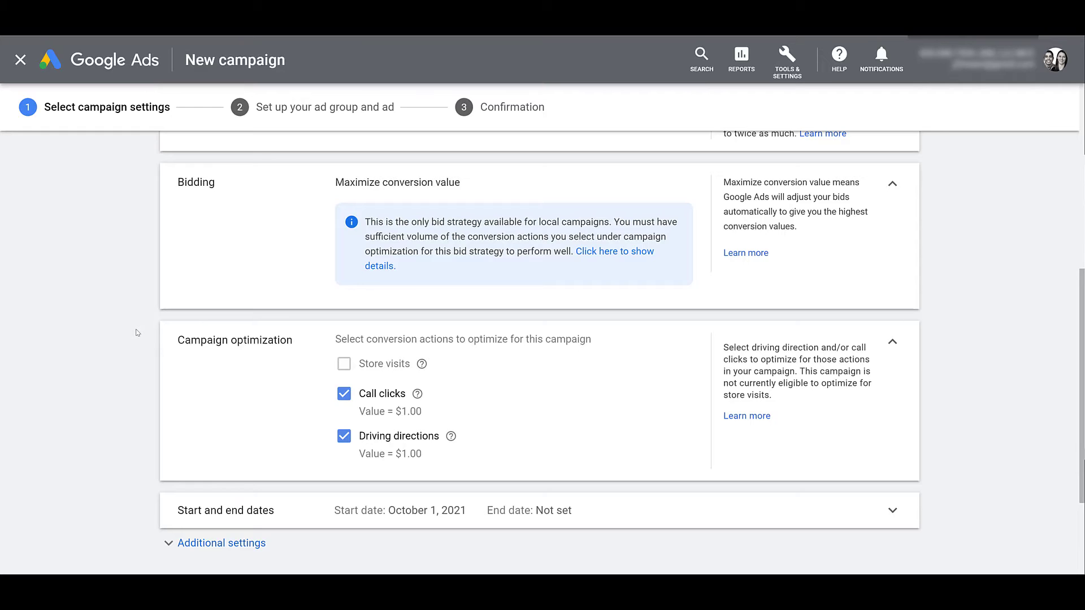
mouse_move(131, 336)
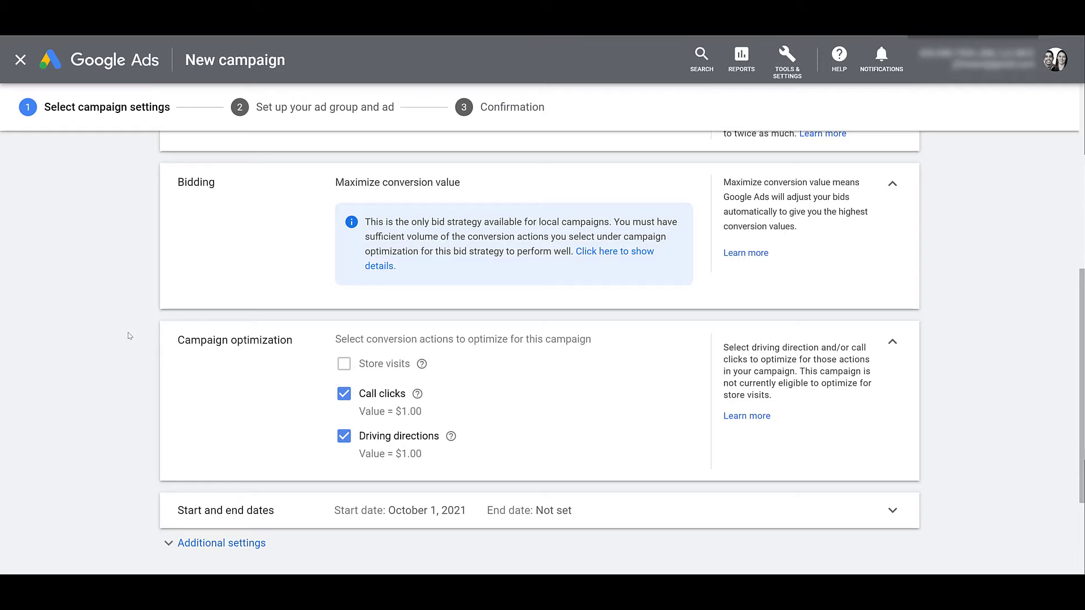
mouse_move(138, 304)
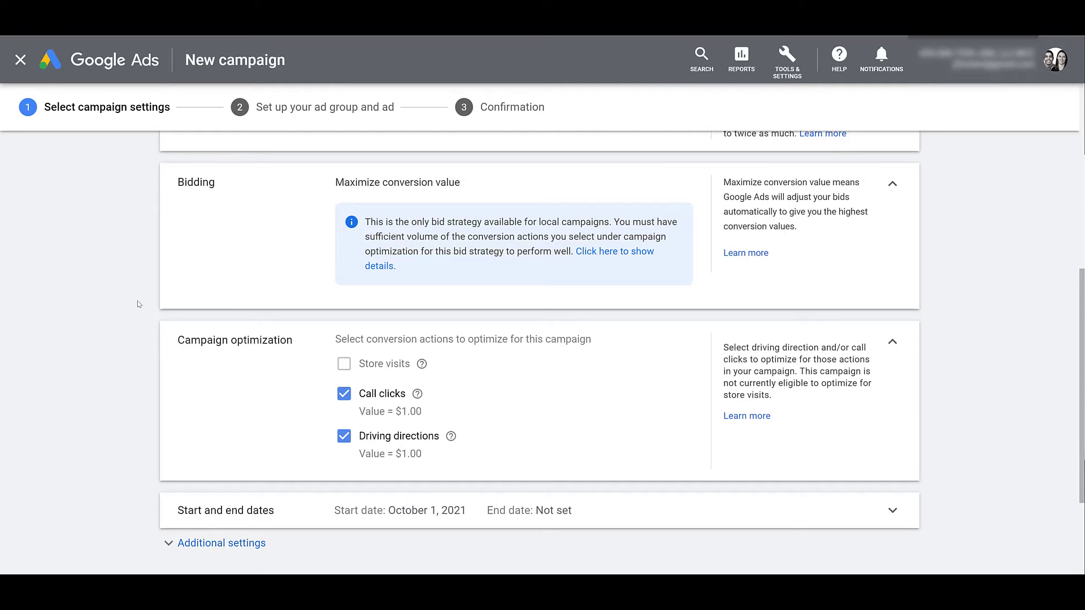
mouse_move(137, 312)
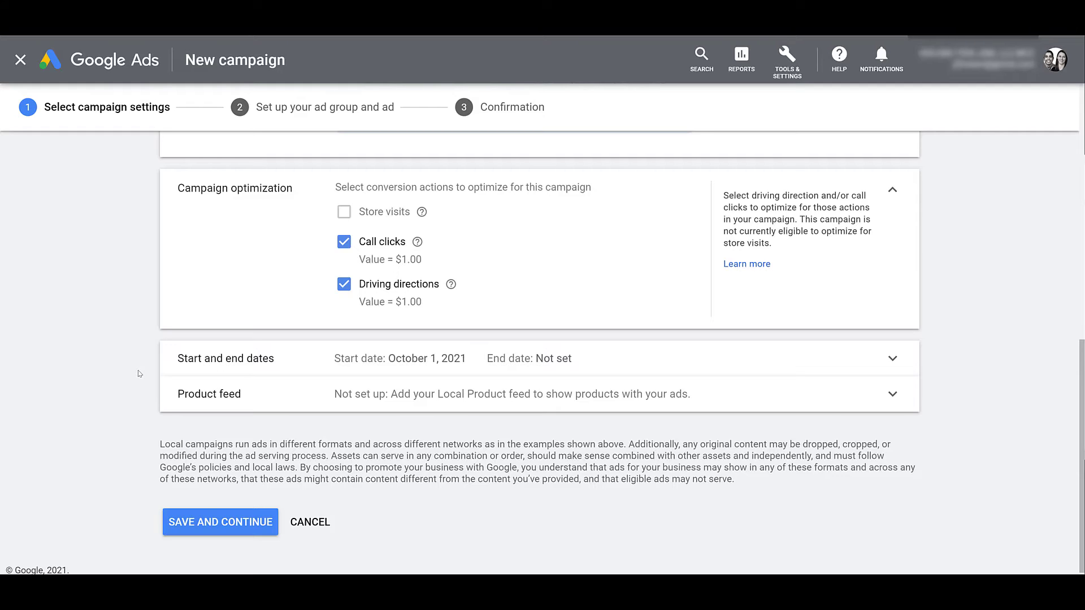
Leave 'Use a product feed' unchecked and save the campaign settings to reach the ad group step
click(892, 395)
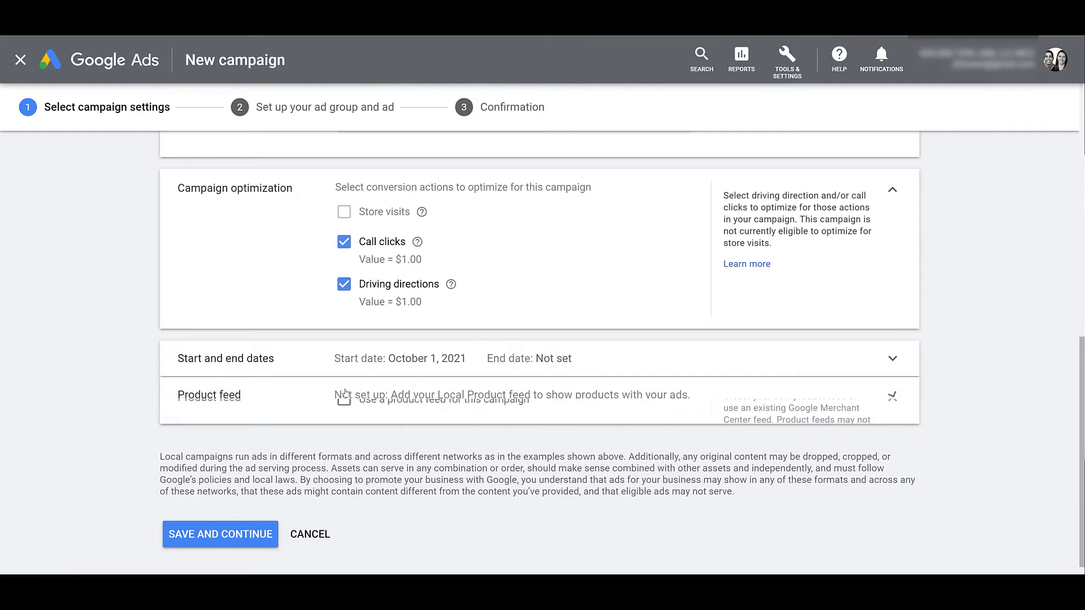
click(344, 401)
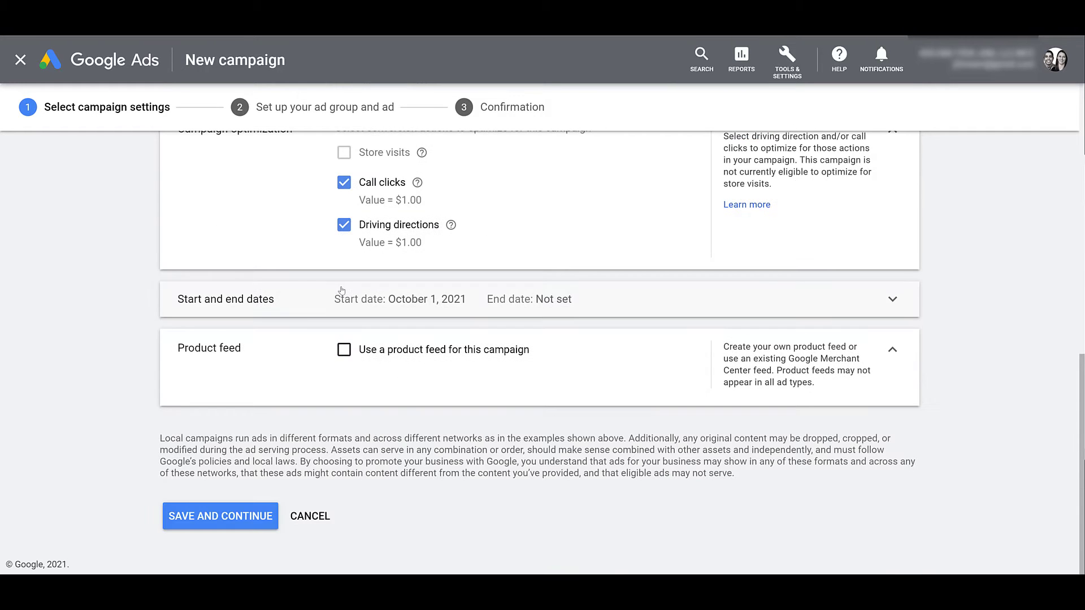
click(220, 515)
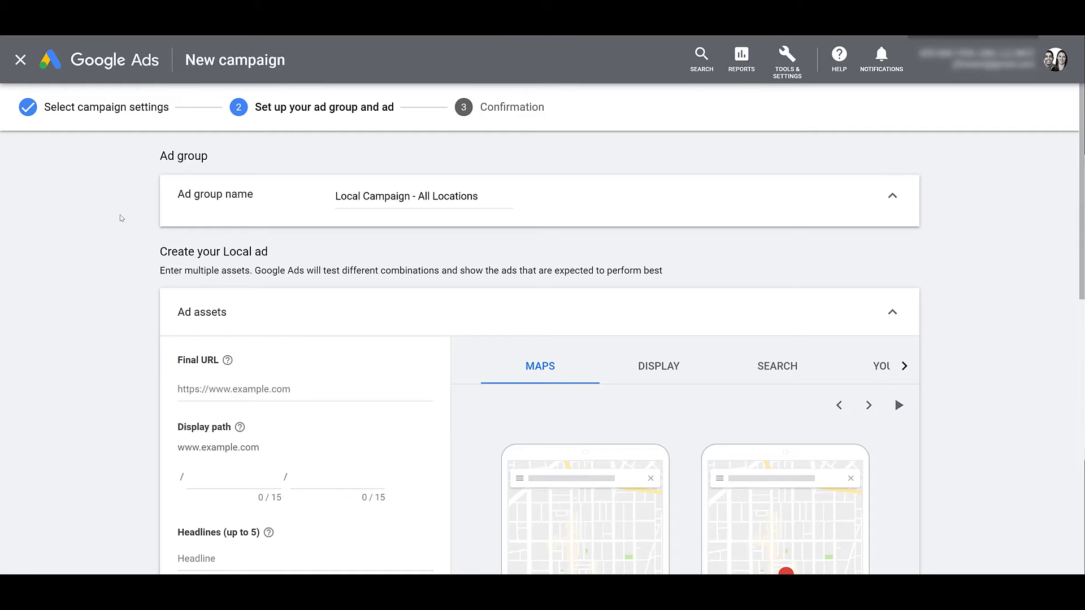
scroll(down, 3)
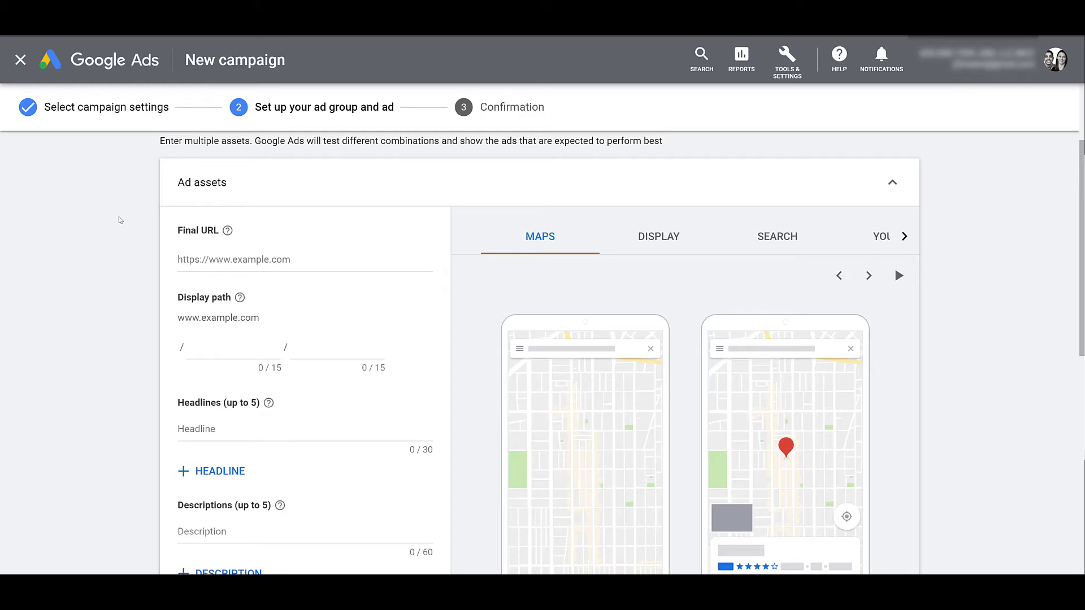
mouse_move(127, 256)
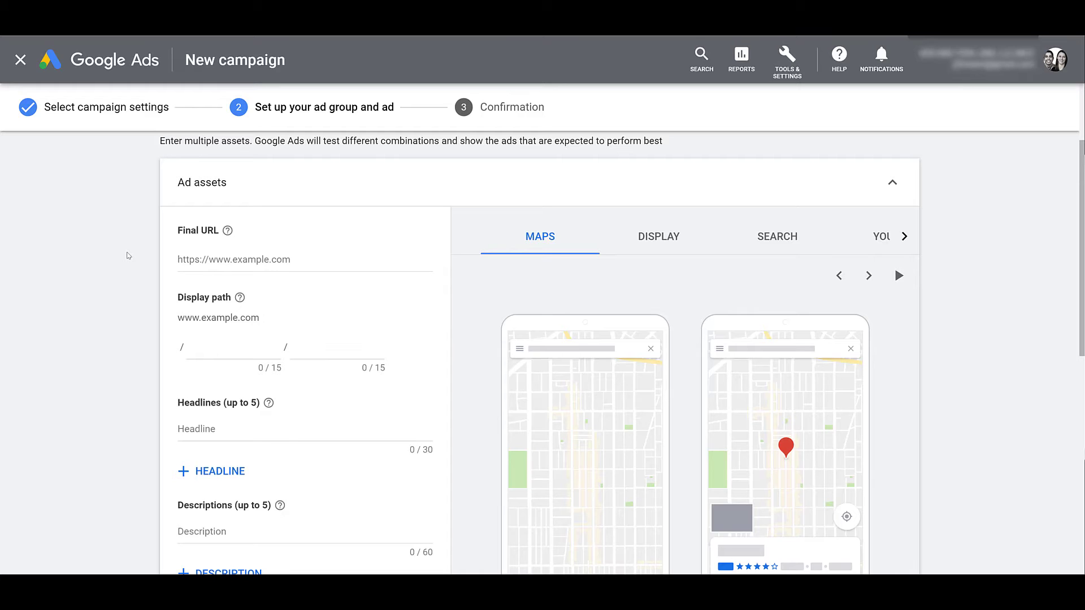
scroll(down, 3)
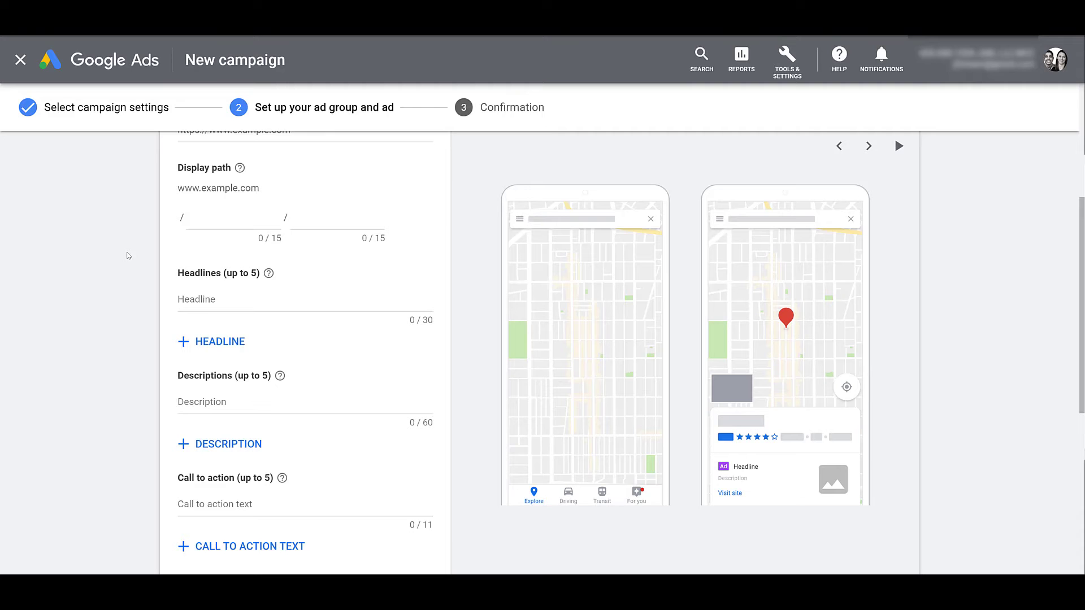
scroll(down, 3)
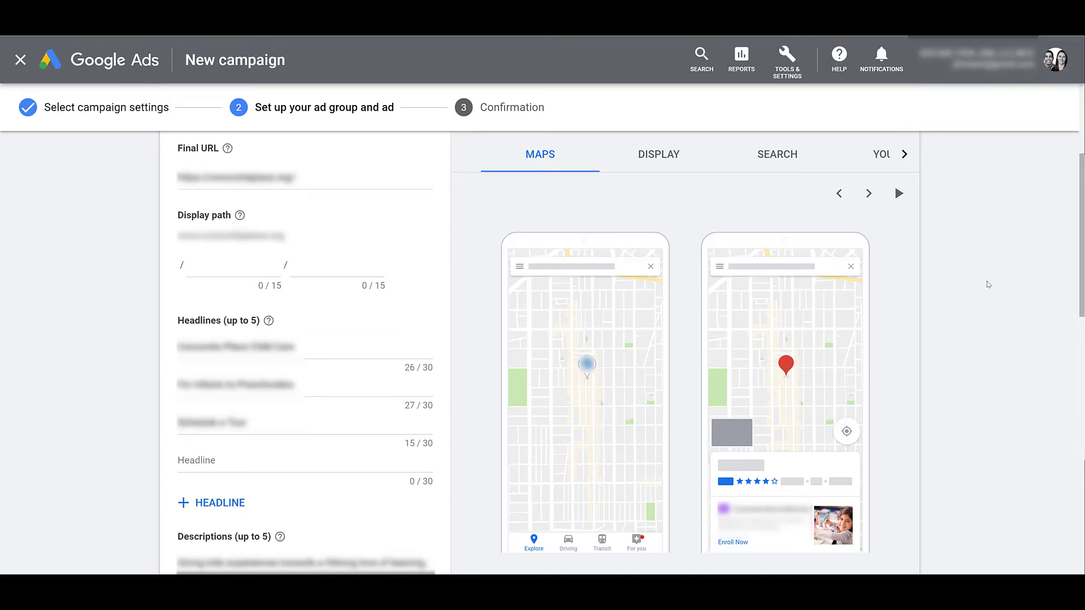
mouse_move(997, 286)
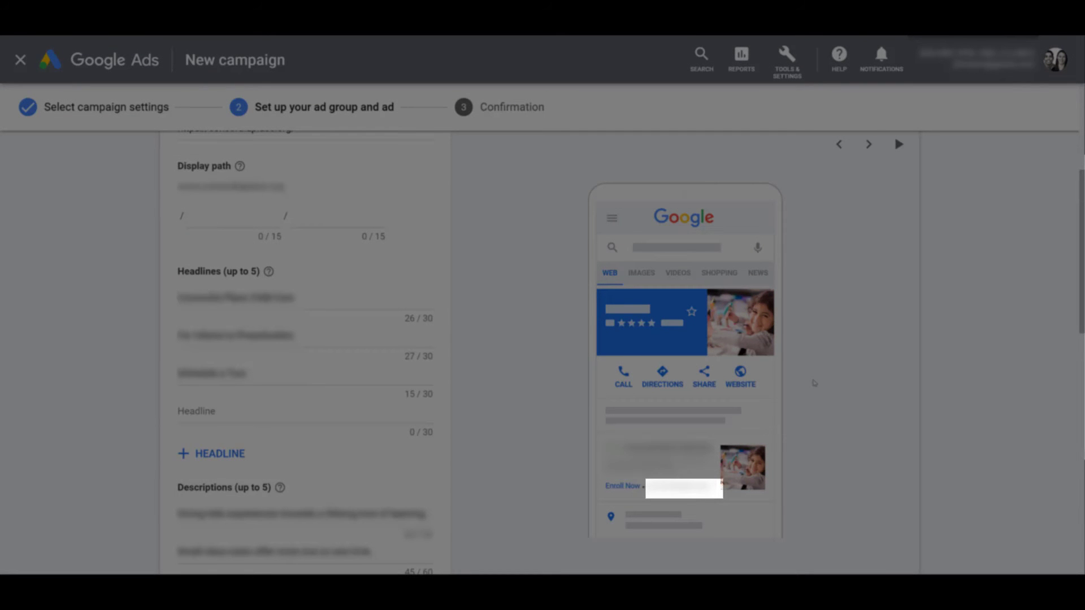
Check the Local ad's YouTube preview and the assembled previews across formats
click(830, 235)
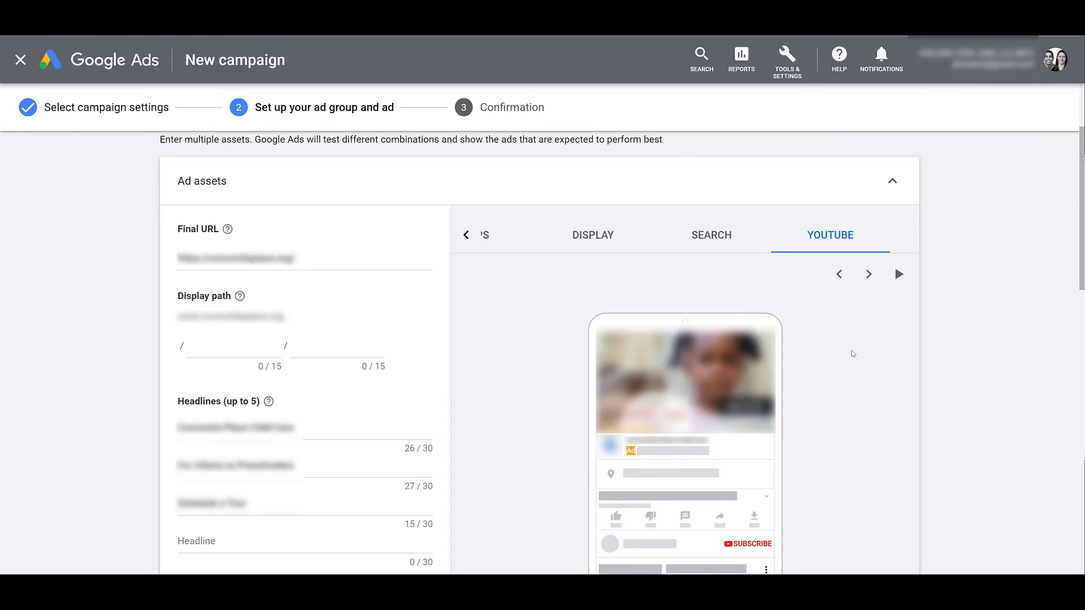
scroll(down, 3)
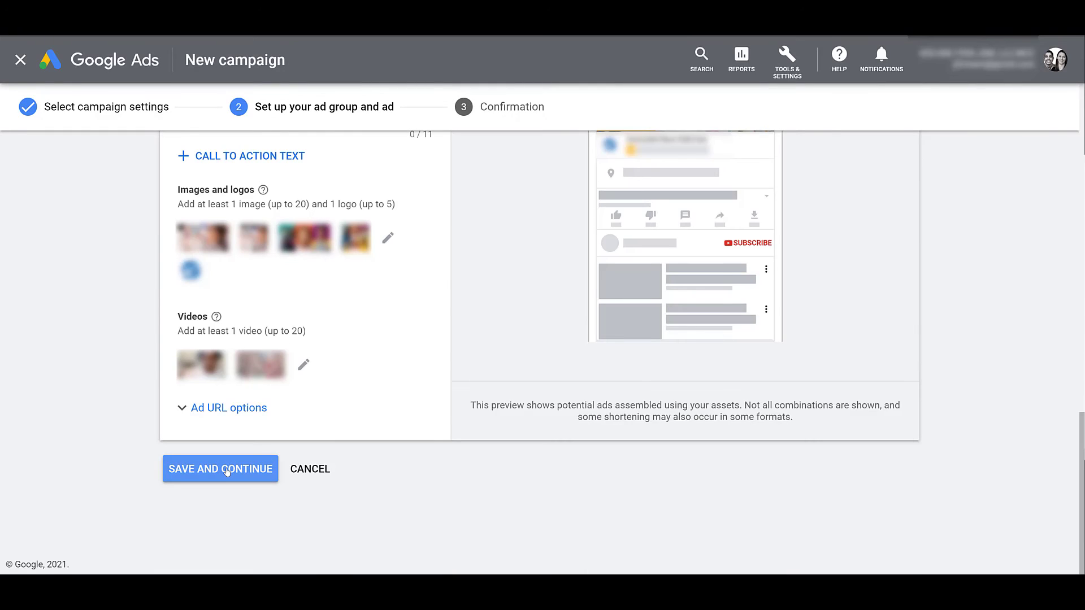
Save the ad to finish the Local campaign and continue to the new campaign
click(220, 468)
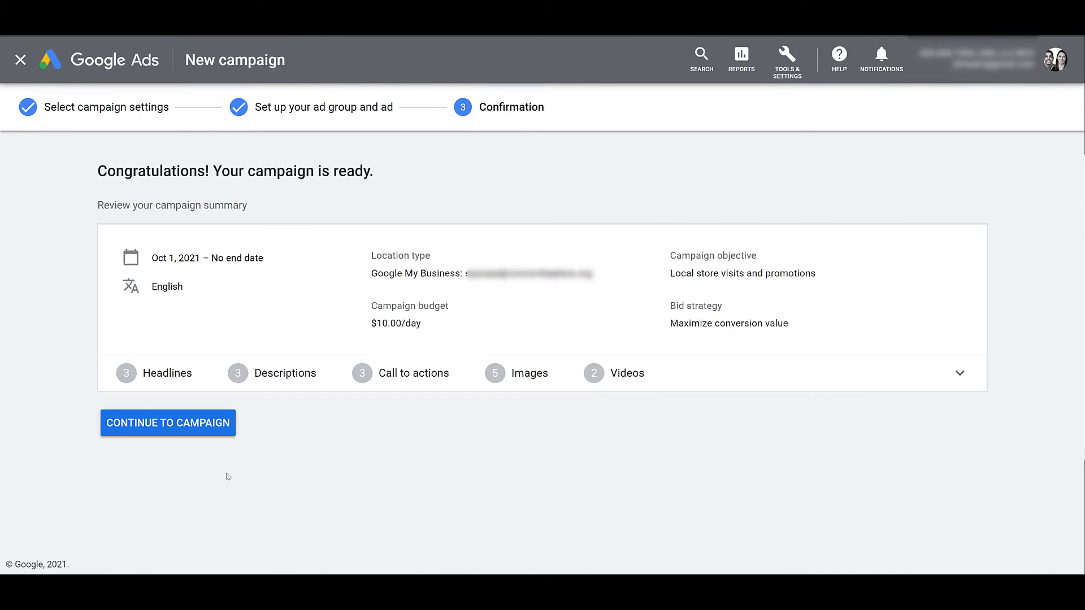
click(167, 423)
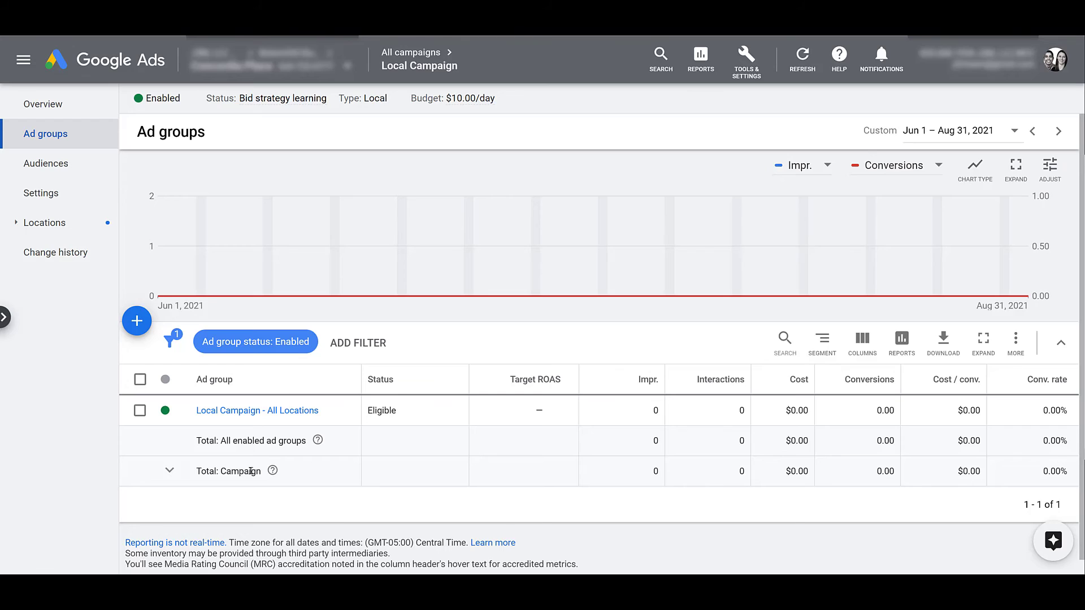
Review the Local Campaign - All Locations ad group's assets, then show the Segment options for the ad groups table
click(724, 379)
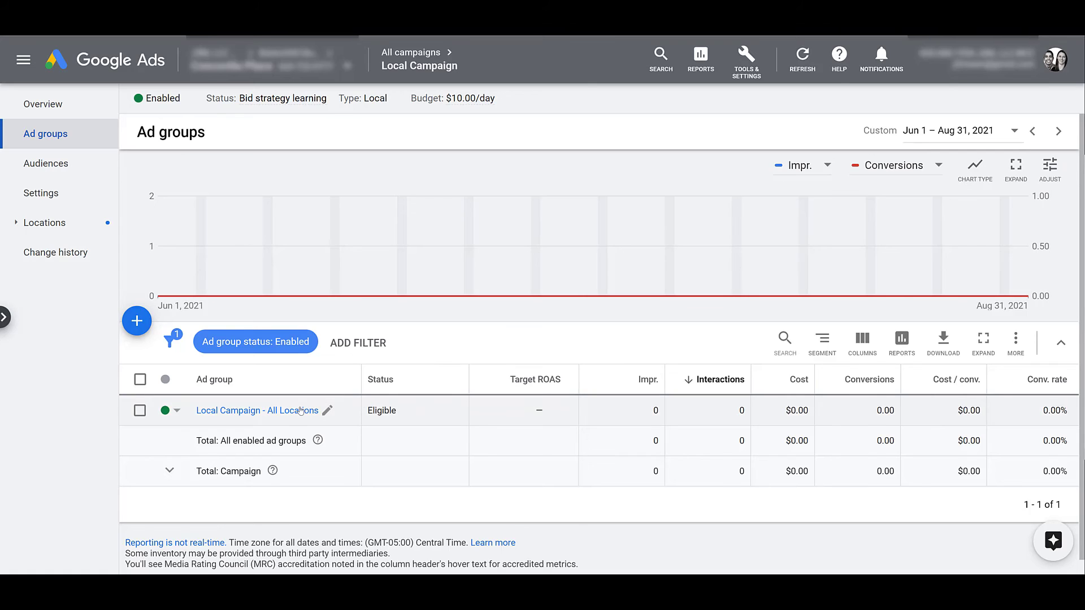
click(258, 410)
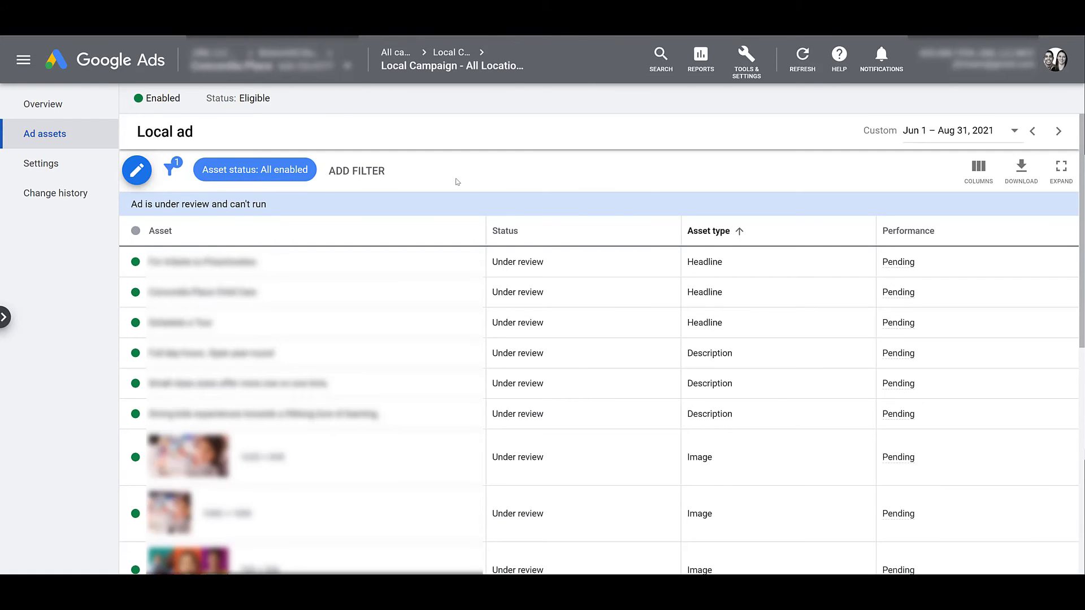
mouse_move(137, 170)
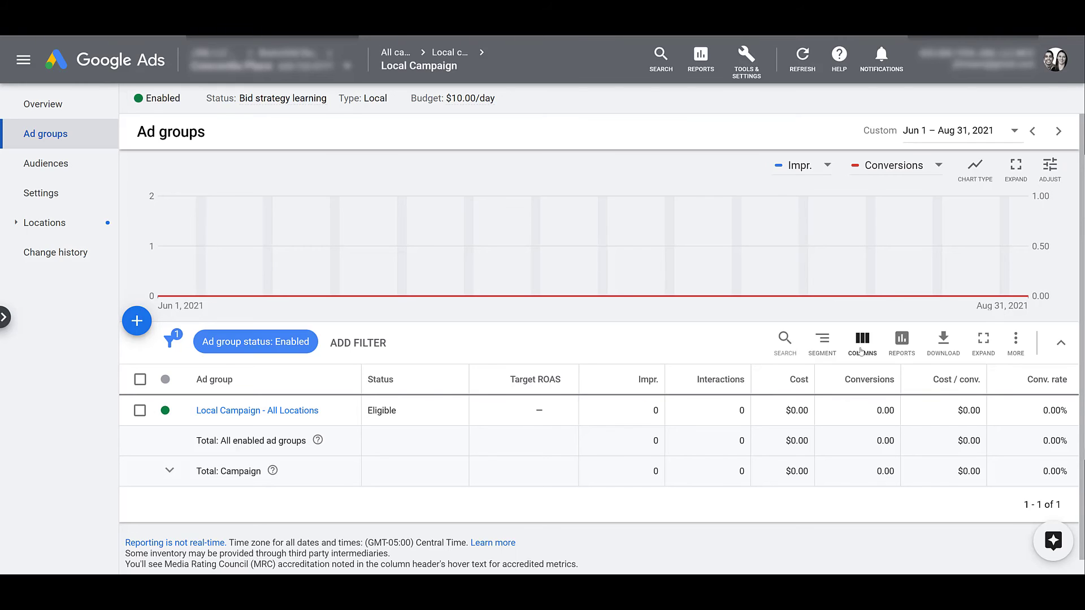
click(822, 342)
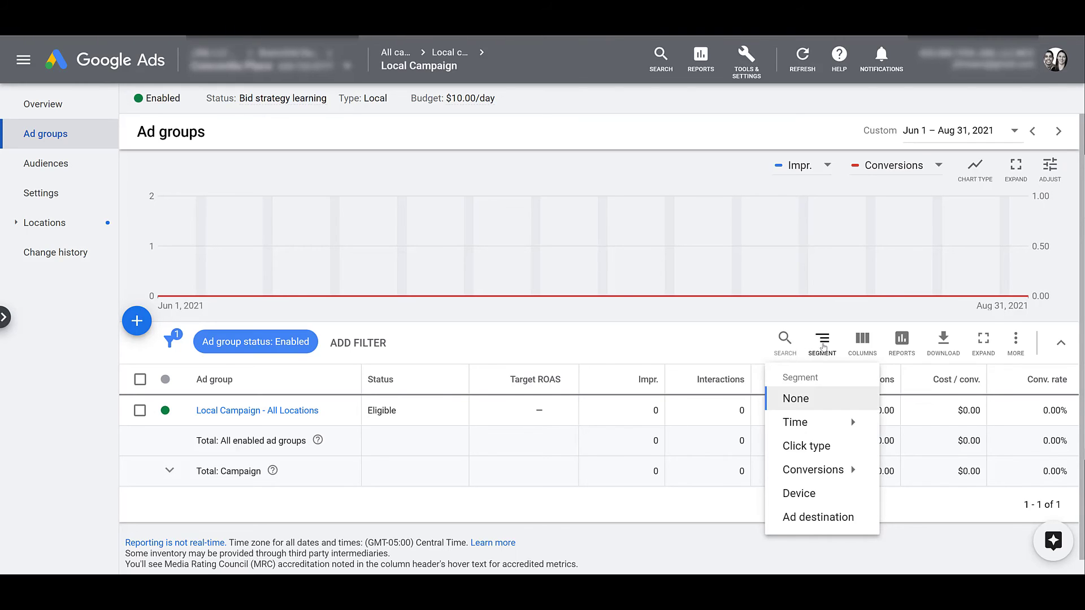